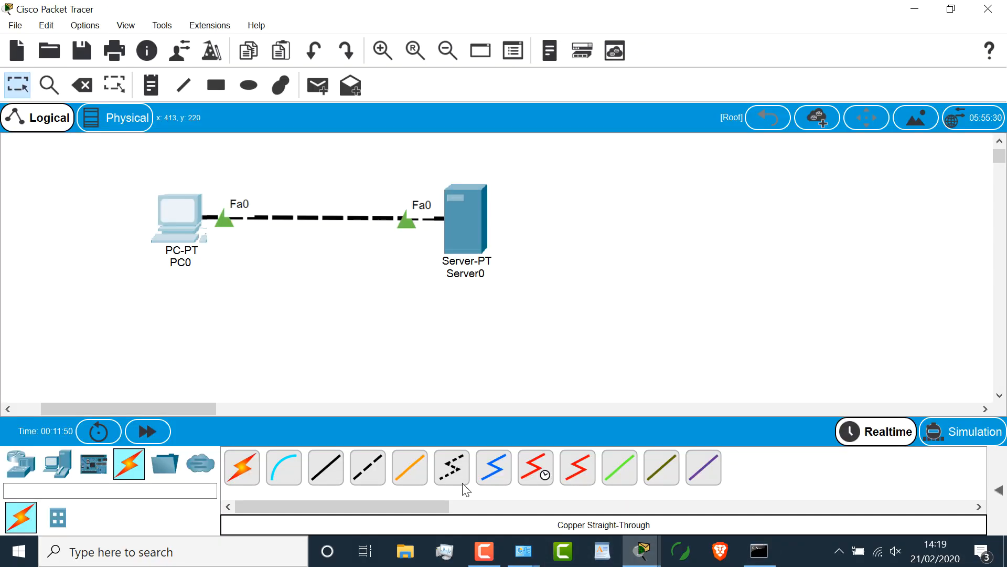
Give PC0 the static address 10.1.1.1 with mask 255.255.255.0
{"action": "double_click", "coordinate": [178, 215]}
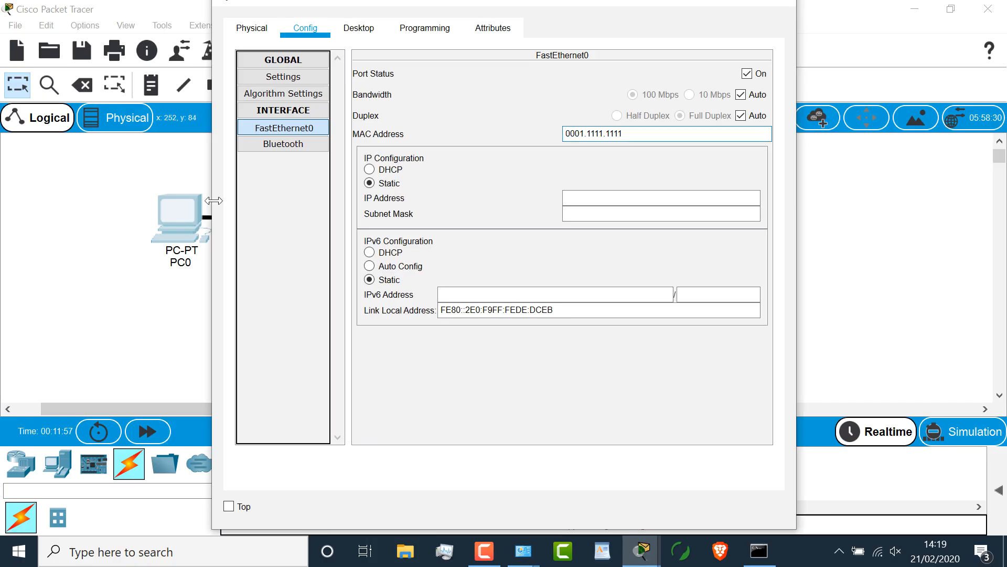
{"action": "left_click", "coordinate": [661, 198]}
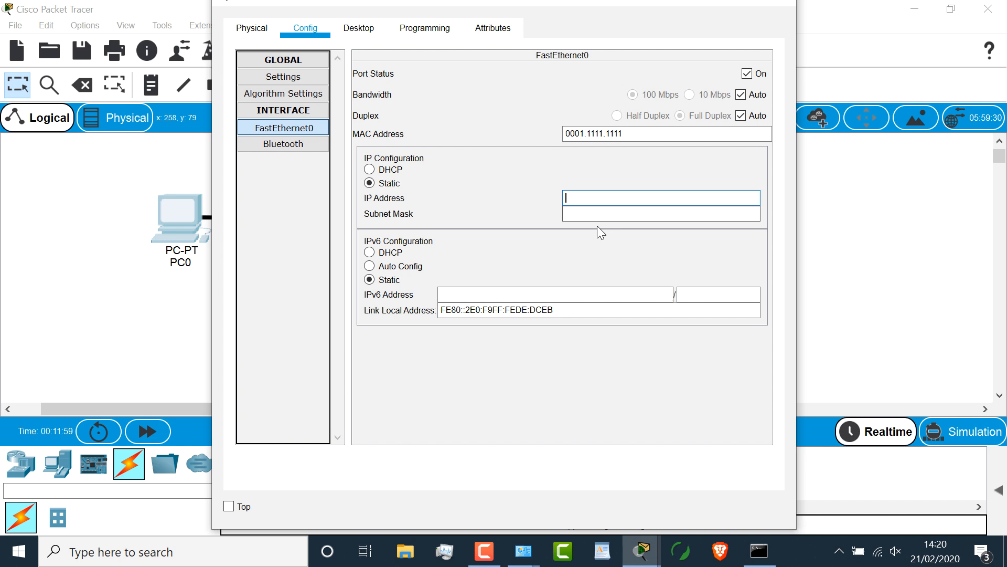
{"action": "type", "text": "10.1.1.1"}
{"action": "left_click", "coordinate": [661, 214]}
{"action": "type", "text": "2"}
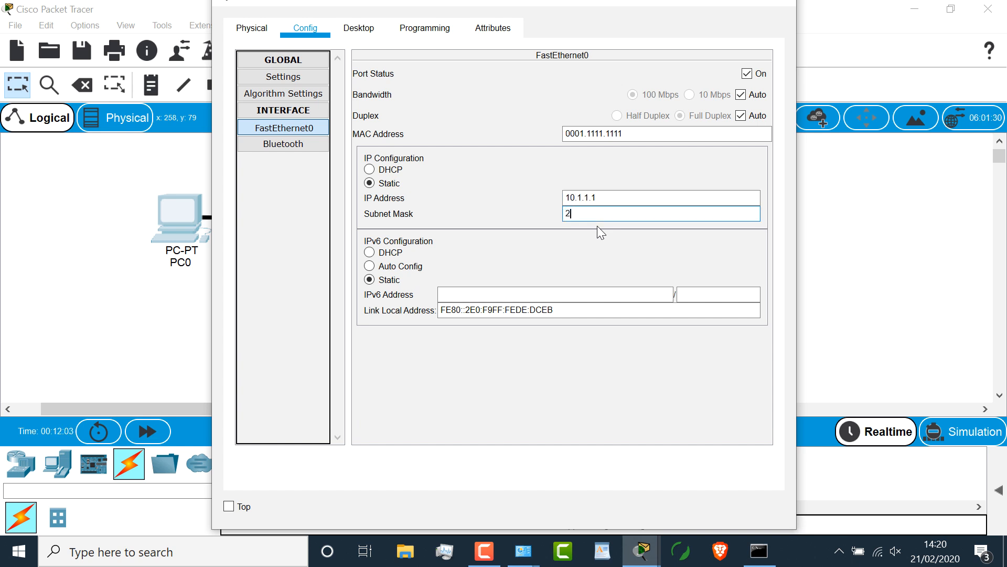
{"action": "type", "text": "55.255.255.0"}
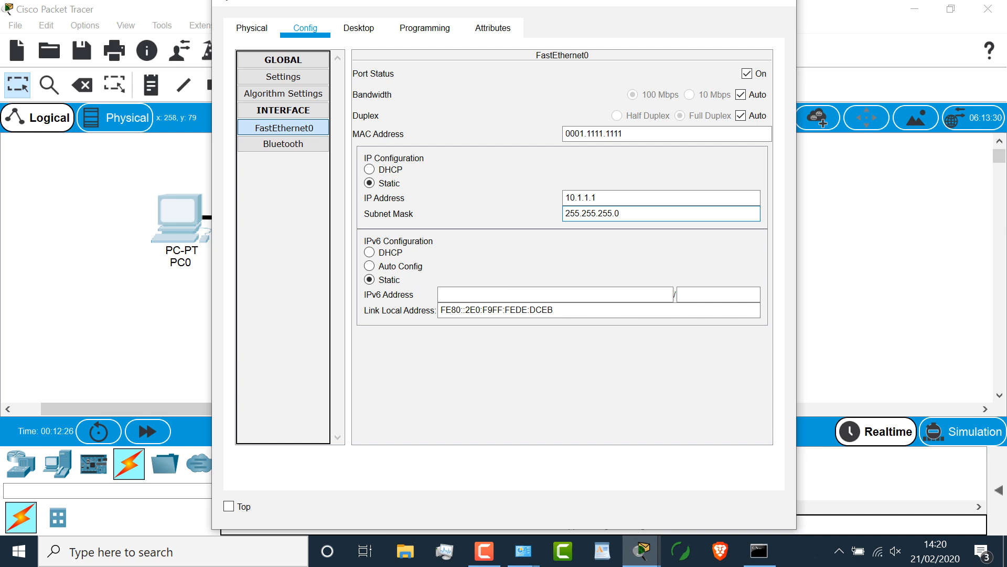
Open PC0's Command Prompt and close PC0's configuration window
{"action": "left_click", "coordinate": [358, 28]}
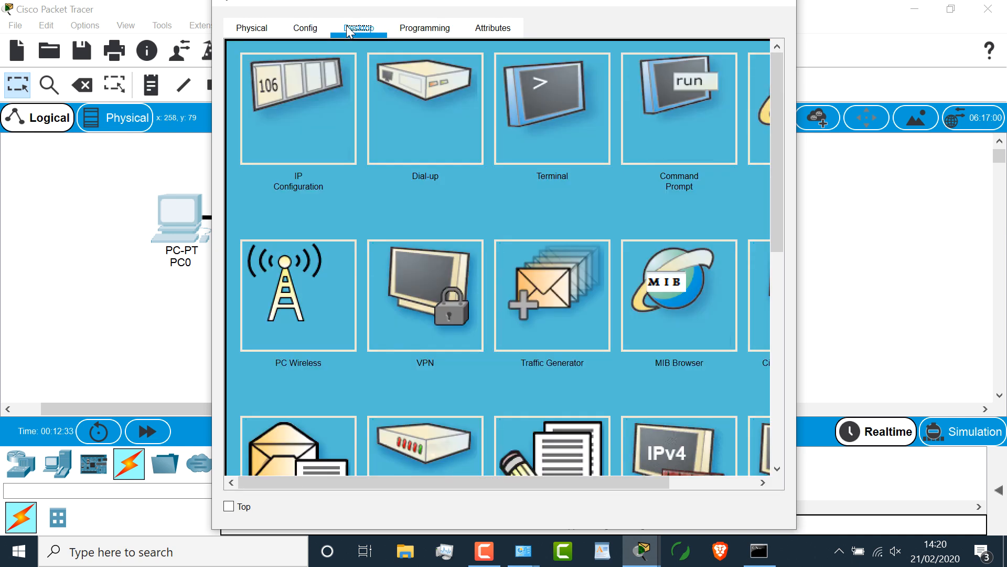
{"action": "left_click", "coordinate": [678, 109]}
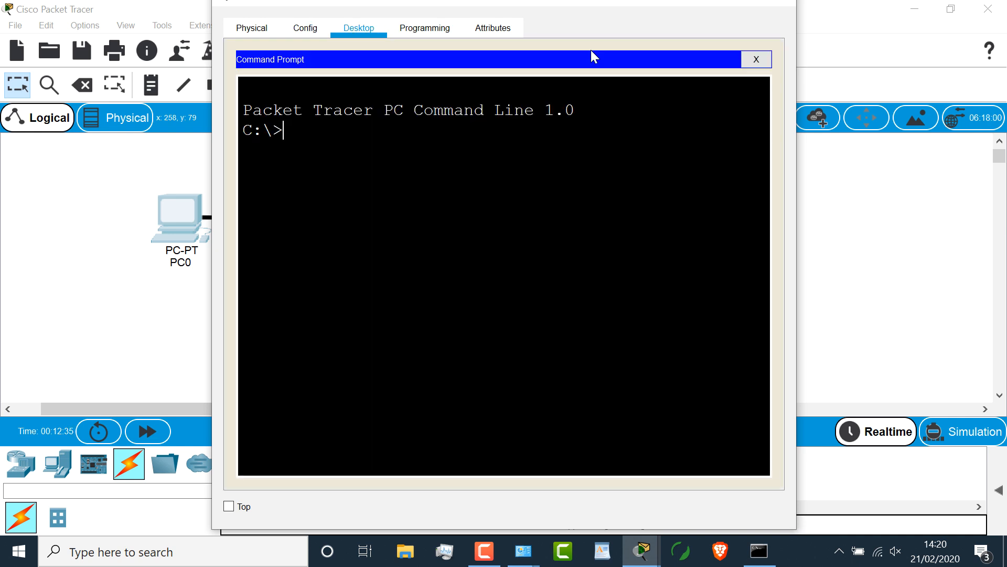
{"action": "left_click", "coordinate": [950, 8]}
{"action": "type", "text": "0001.2222.2222"}
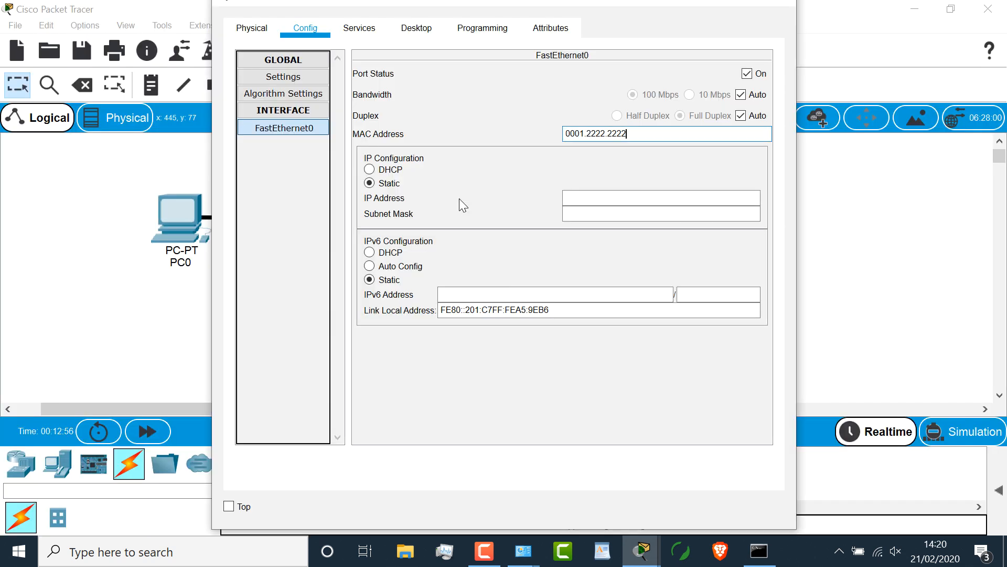
Assign Server0's FastEthernet0 the address 10.1.1.2 with mask 255.255.255.0
{"action": "left_click", "coordinate": [660, 198]}
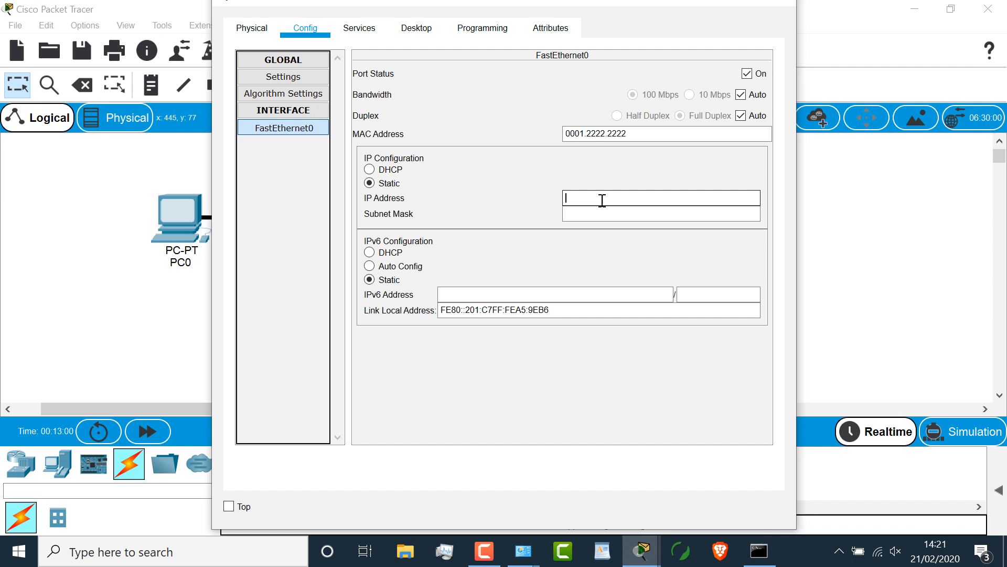
{"action": "type", "text": "10.1.1.2"}
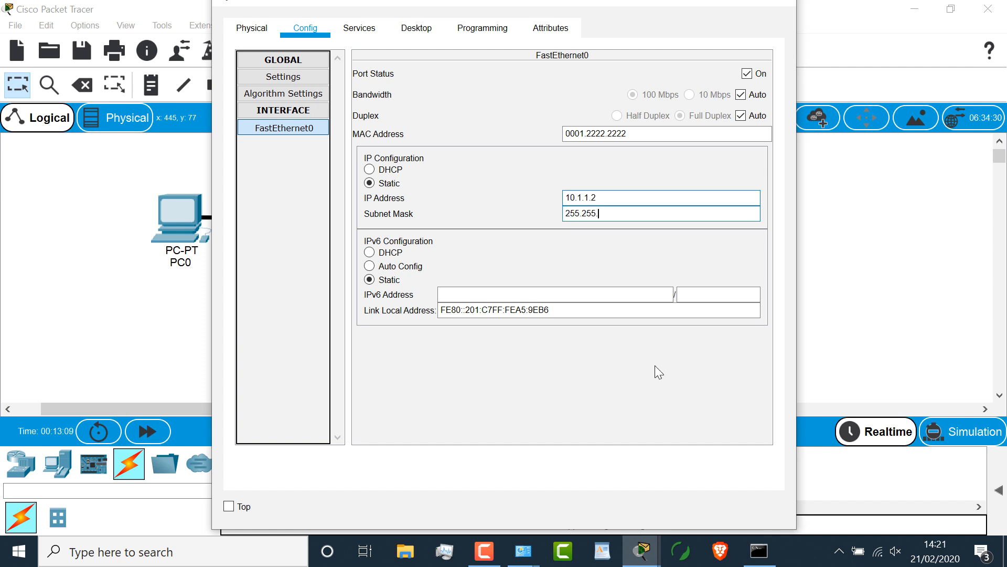
{"action": "type", "text": "255.0"}
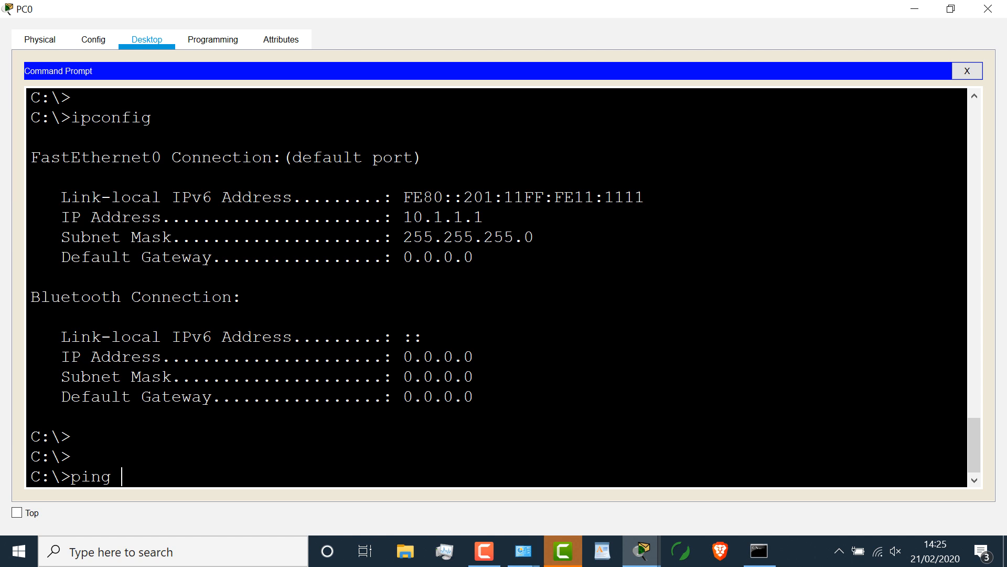
Ping 10.1.1.2 from PC0's Command Prompt and review the four replies
{"action": "type", "text": "10.1.1."}
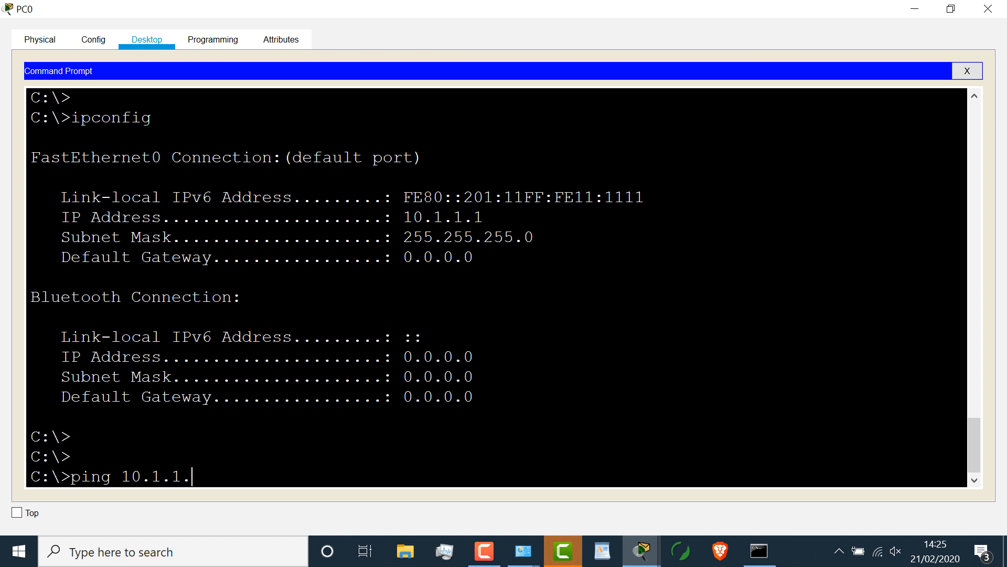
{"action": "type", "text": "2"}
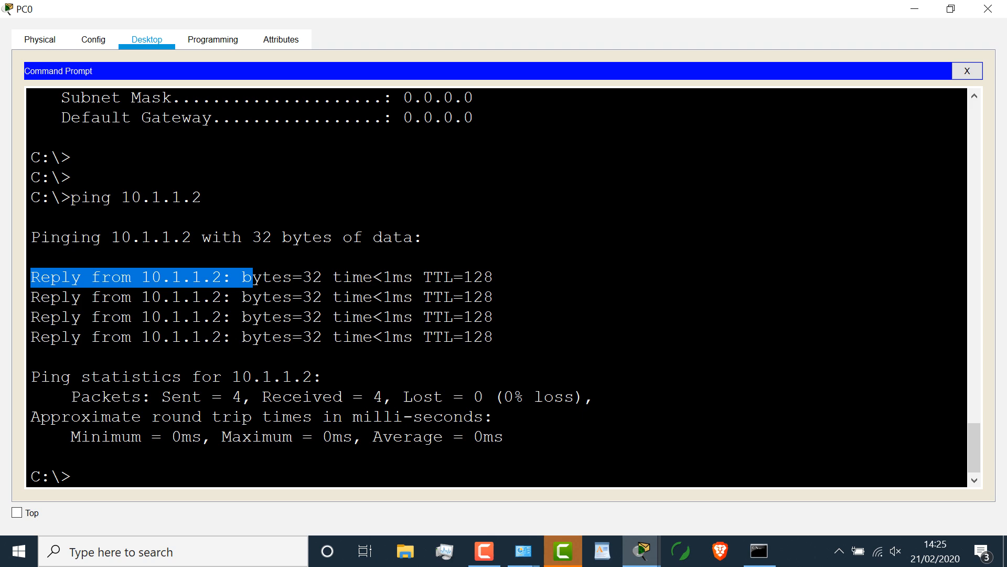
{"action": "scroll", "scroll_direction": "up", "scroll_amount": 3}
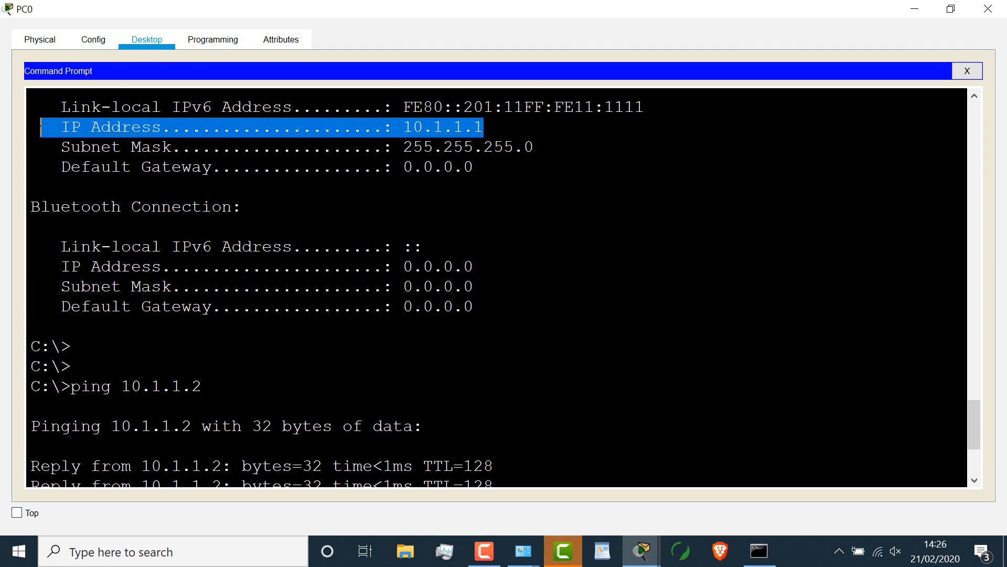
{"action": "mouse_move", "coordinate": [561, 551]}
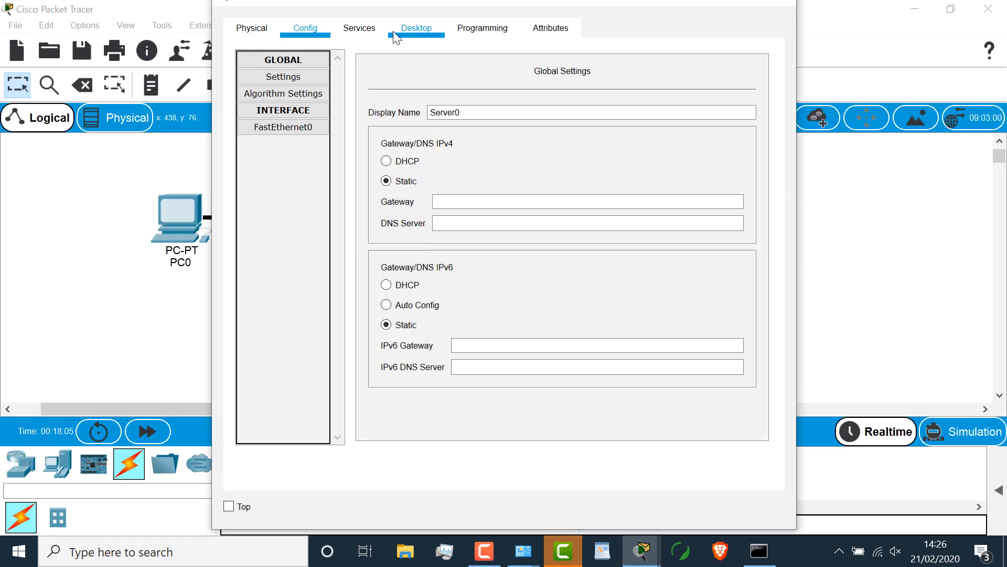
Check Server0's 10.1.1.2/255.255.255.0 address with ipconfig, then show its services
{"action": "left_click", "coordinate": [416, 27]}
{"action": "type", "text": "ipconfig"}
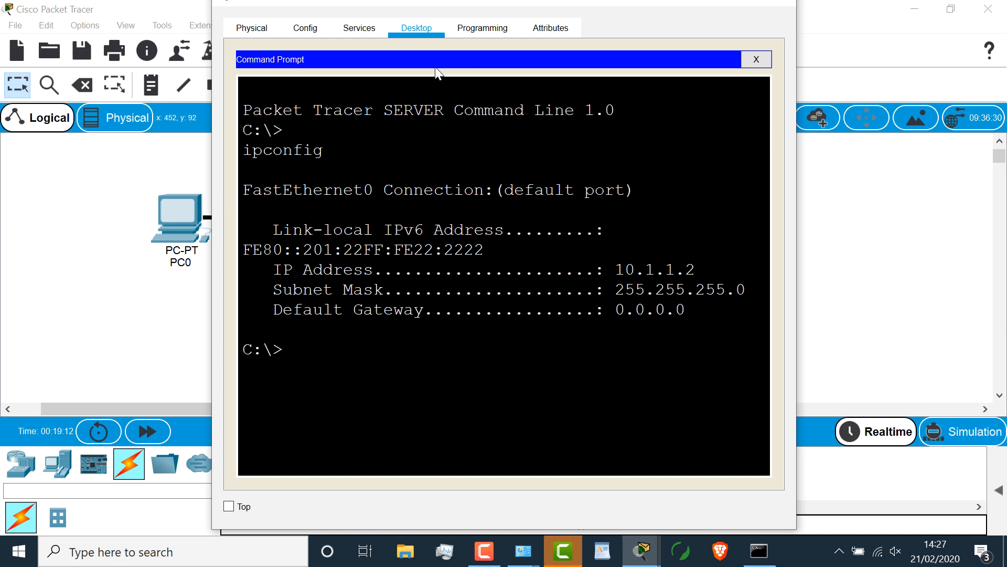
{"action": "left_click", "coordinate": [358, 28]}
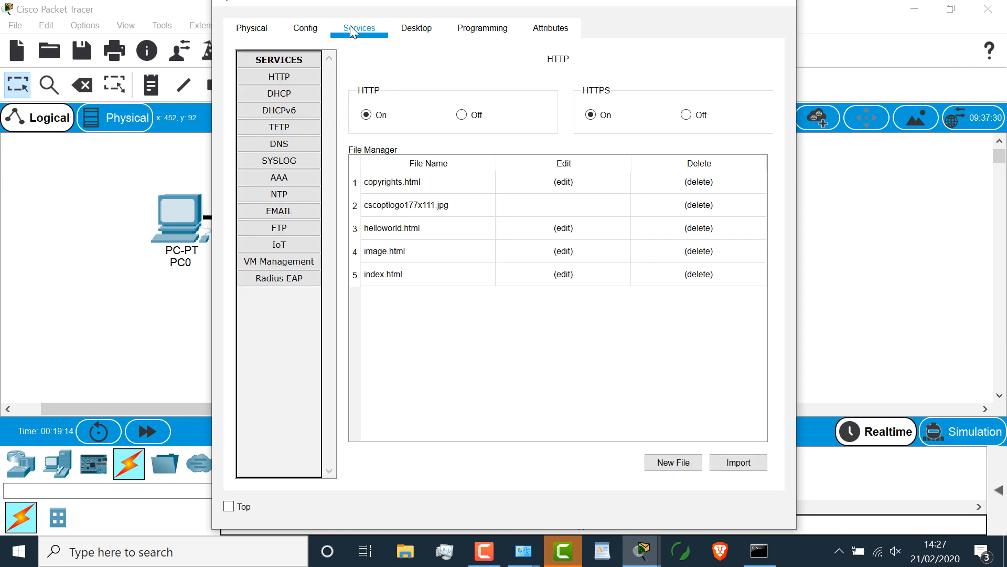
{"action": "mouse_move", "coordinate": [334, 81]}
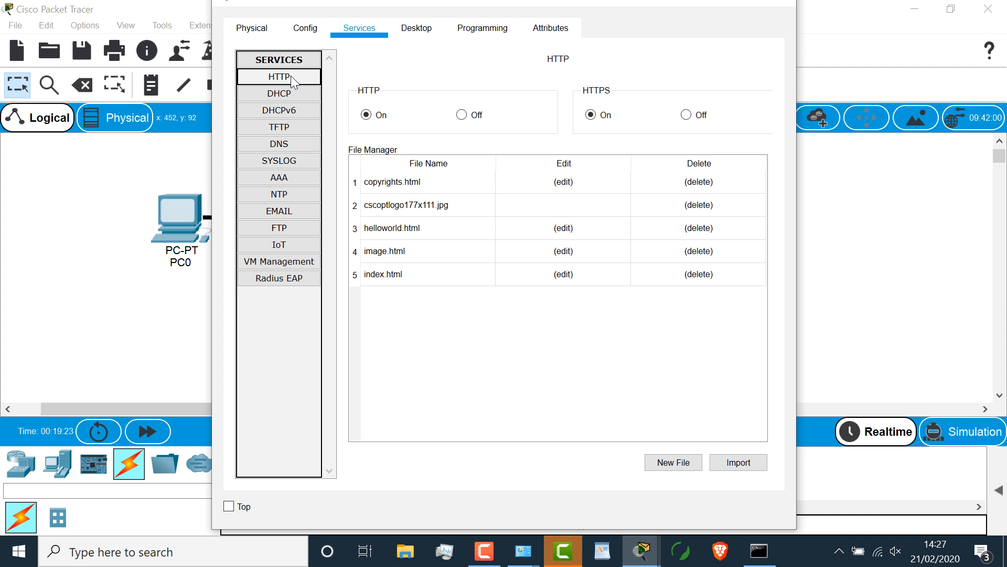
Review Server0's HTTP, email and FTP service settings, ending back on HTTP
{"action": "left_click", "coordinate": [278, 143]}
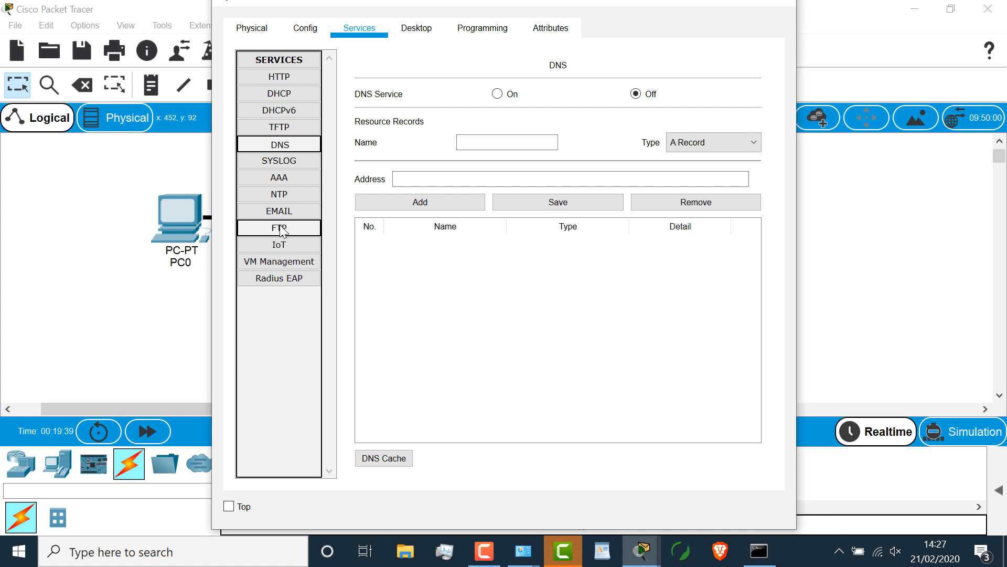
{"action": "left_click", "coordinate": [278, 211]}
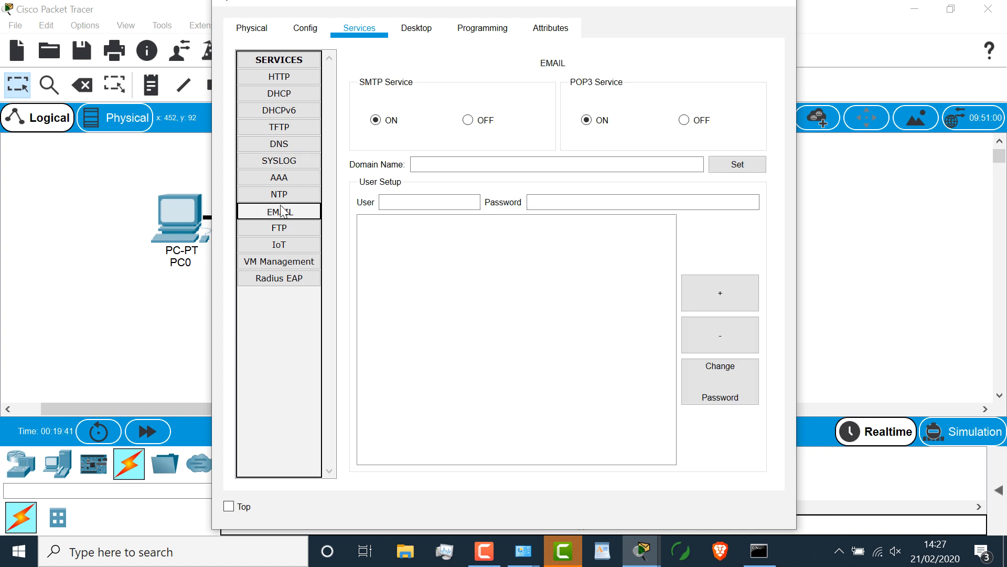
{"action": "left_click", "coordinate": [278, 227]}
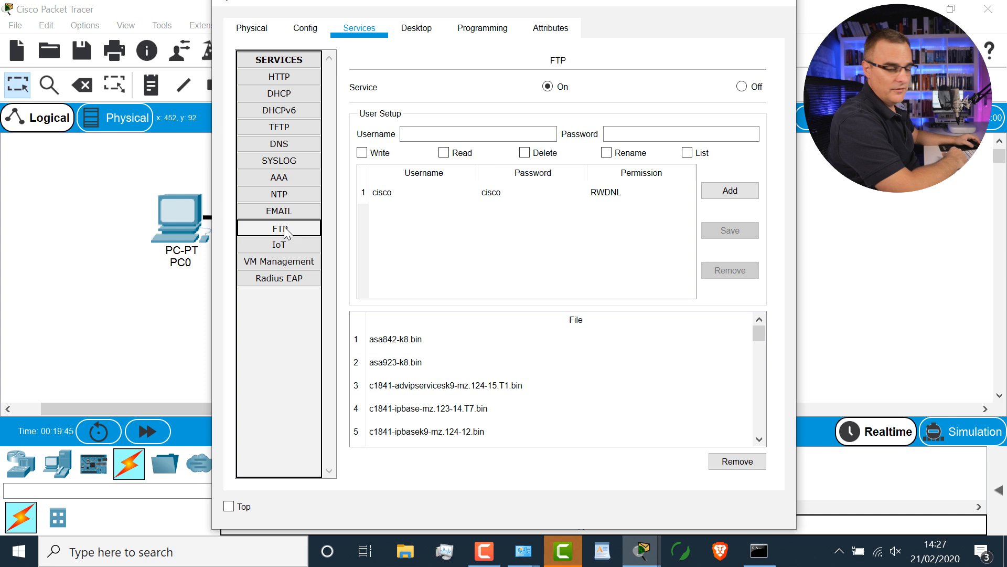
{"action": "left_click", "coordinate": [278, 77]}
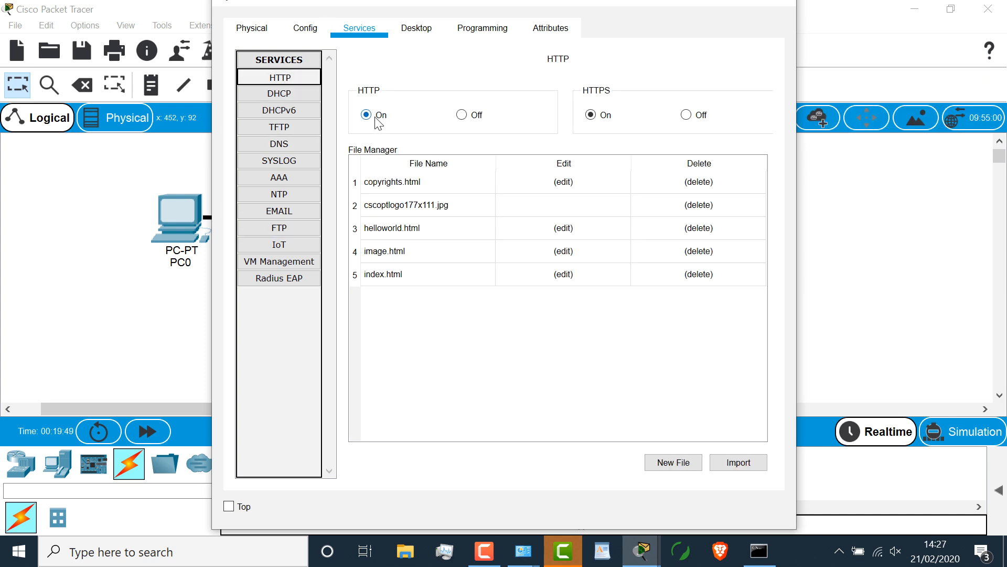
{"action": "mouse_move", "coordinate": [172, 225]}
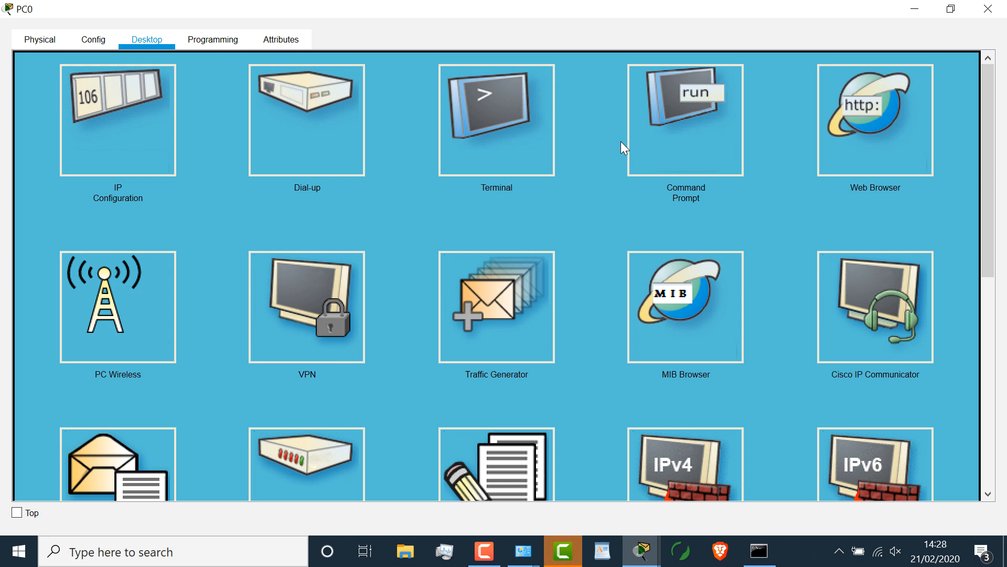
{"action": "mouse_move", "coordinate": [897, 92]}
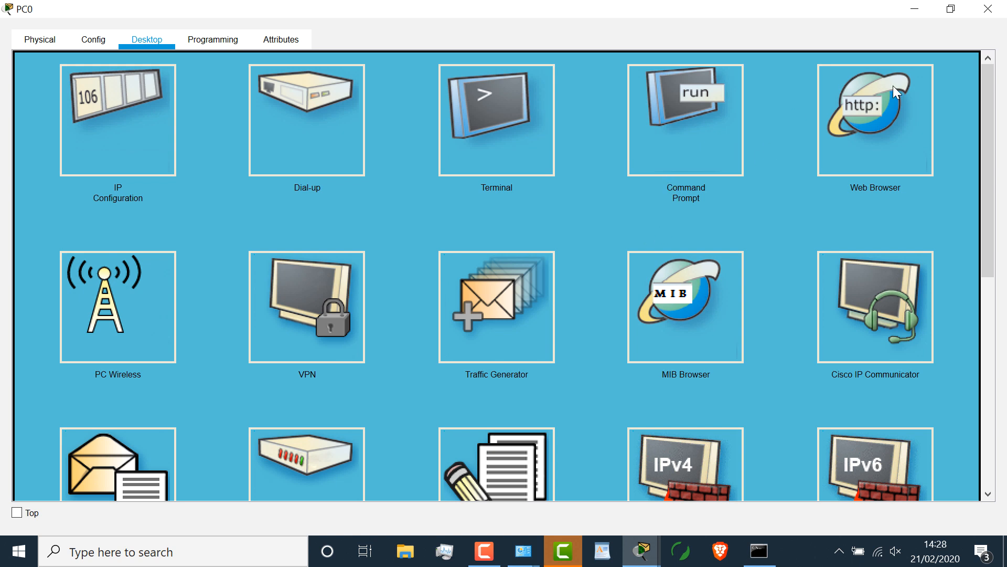
{"action": "left_click", "coordinate": [874, 119]}
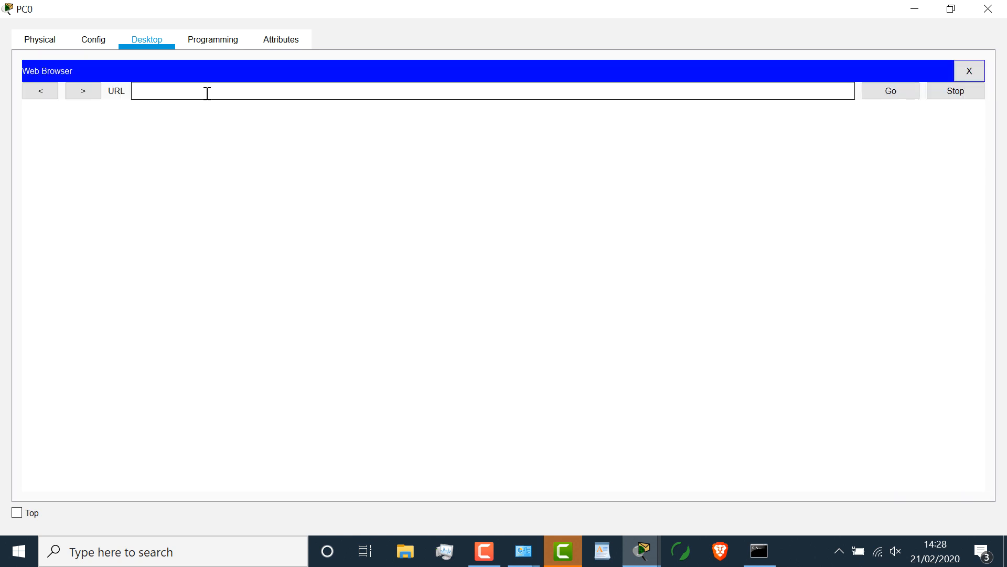
{"action": "type", "text": "http"}
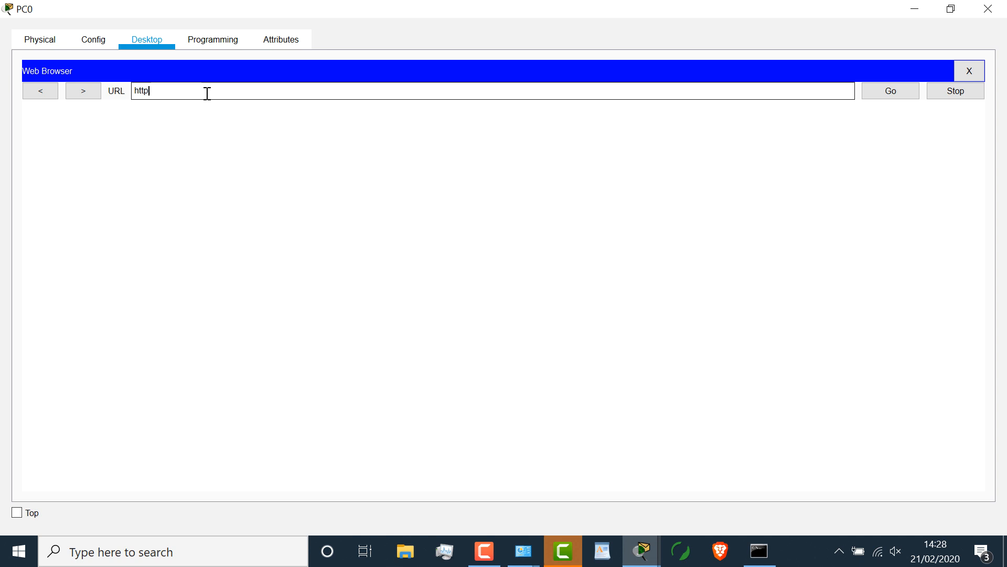
{"action": "type", "text": "://10"}
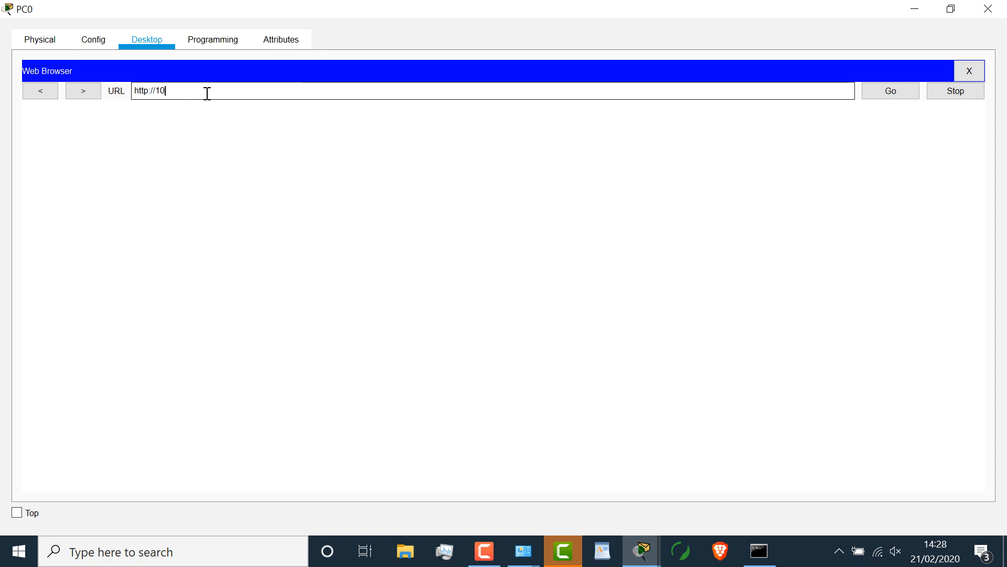
{"action": "type", "text": ".1.1.2"}
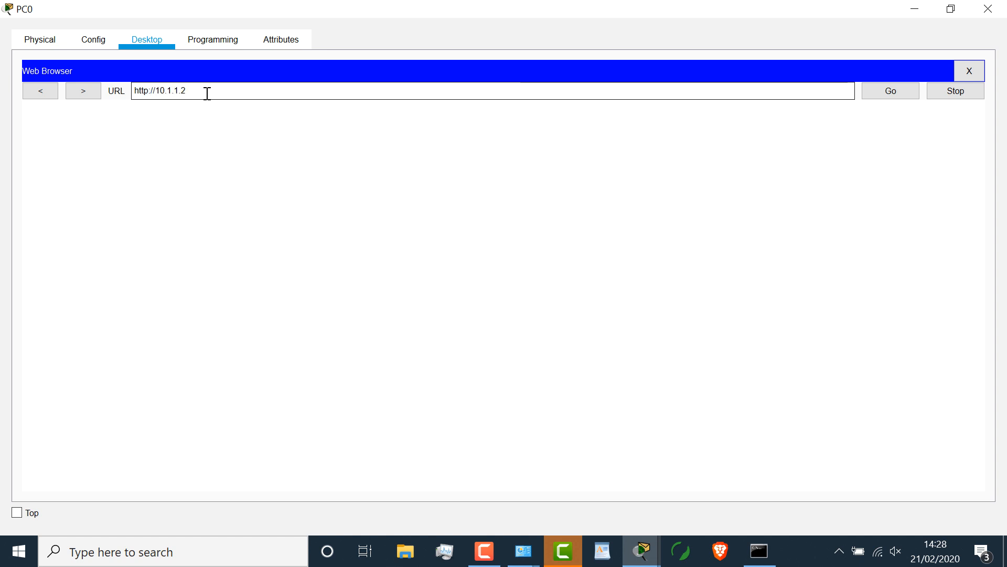
{"action": "left_click", "coordinate": [889, 90]}
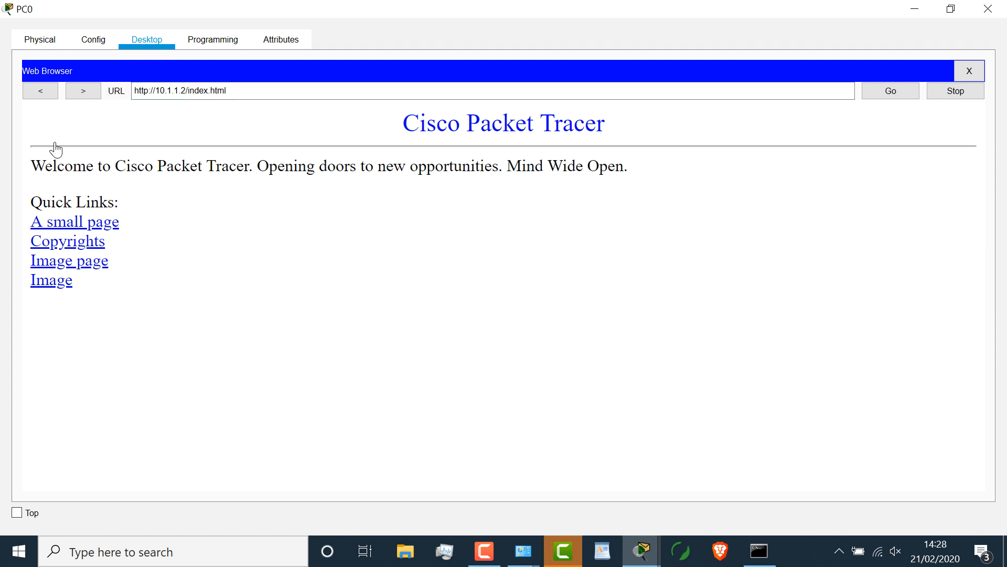
{"action": "mouse_move", "coordinate": [80, 260]}
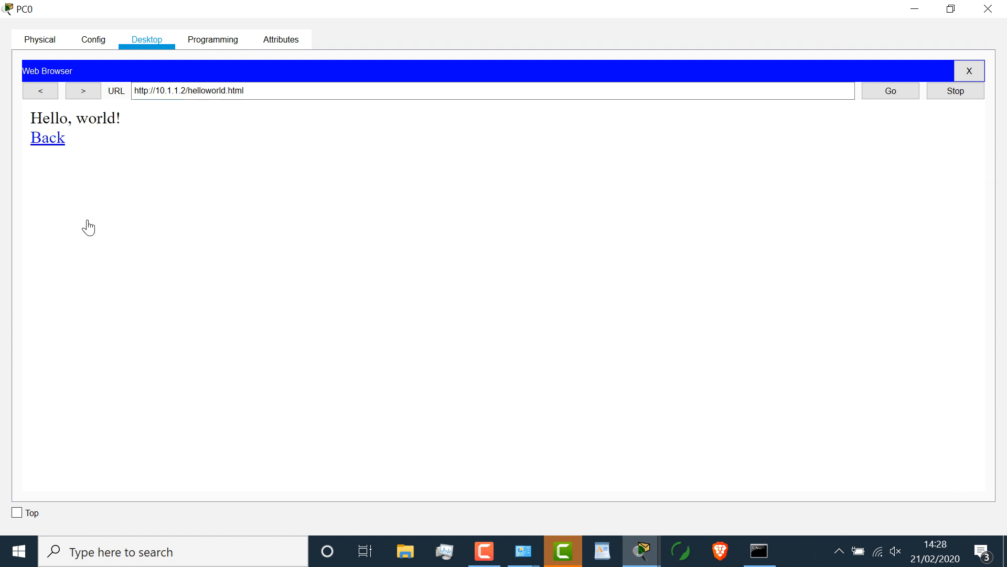
Browse the server's page links, including the Image page, and return home
{"action": "left_click", "coordinate": [47, 137]}
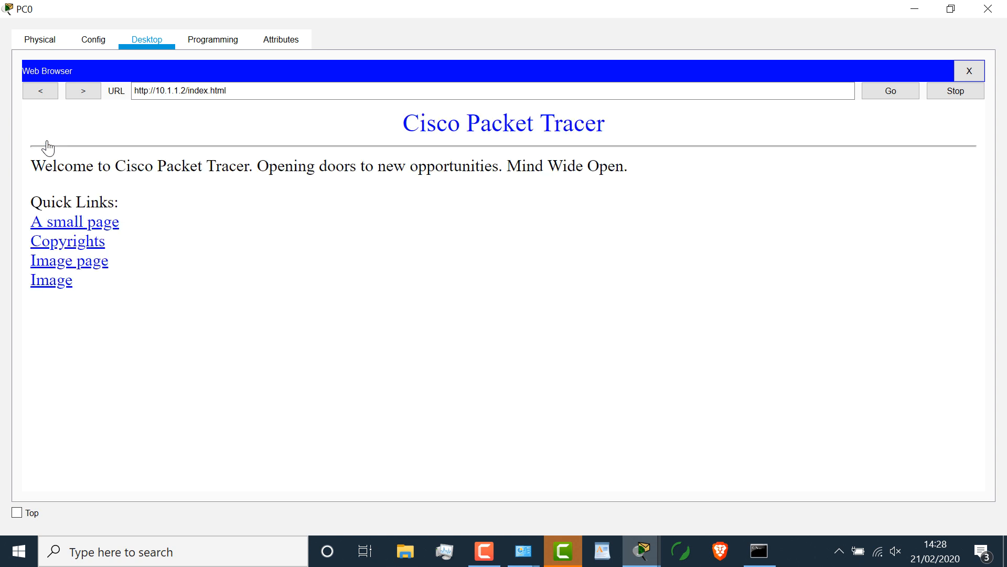
{"action": "left_click", "coordinate": [69, 260]}
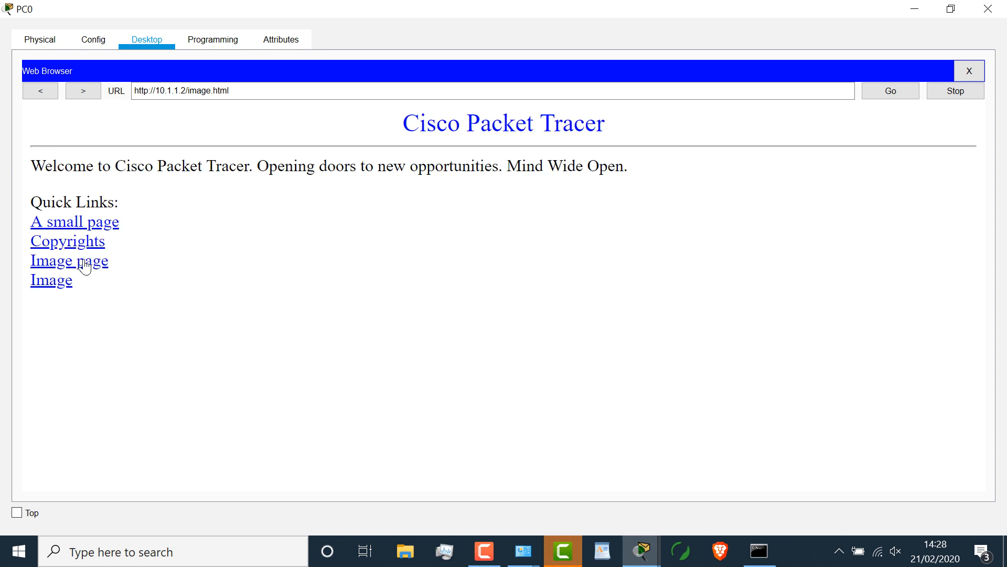
{"action": "left_click", "coordinate": [69, 260]}
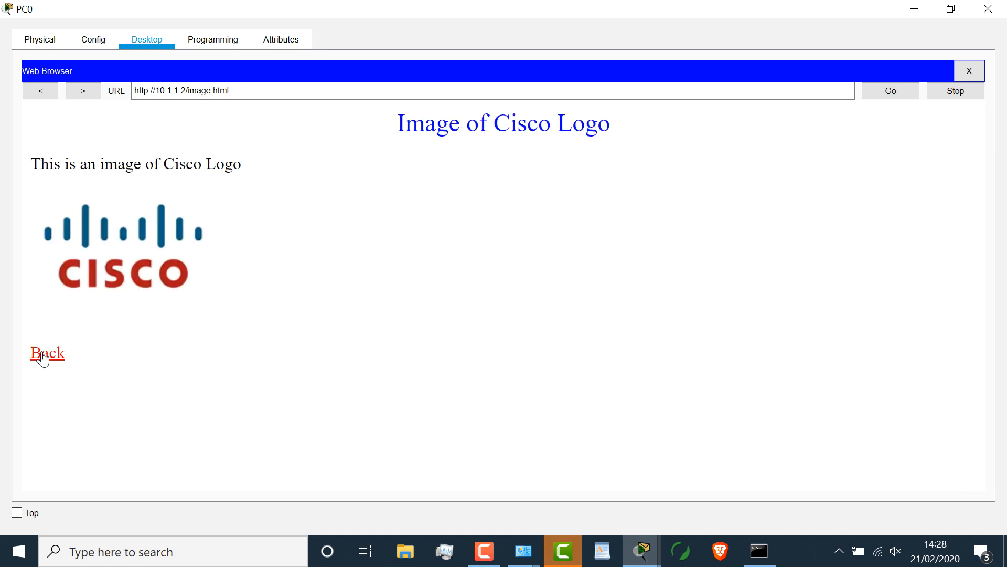
{"action": "left_click", "coordinate": [969, 71]}
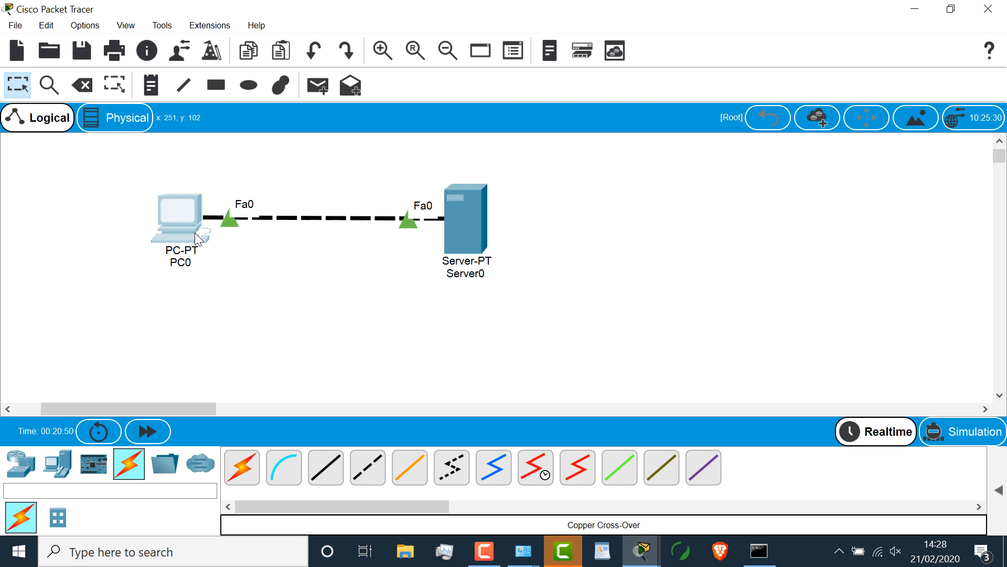
{"action": "mouse_move", "coordinate": [477, 234]}
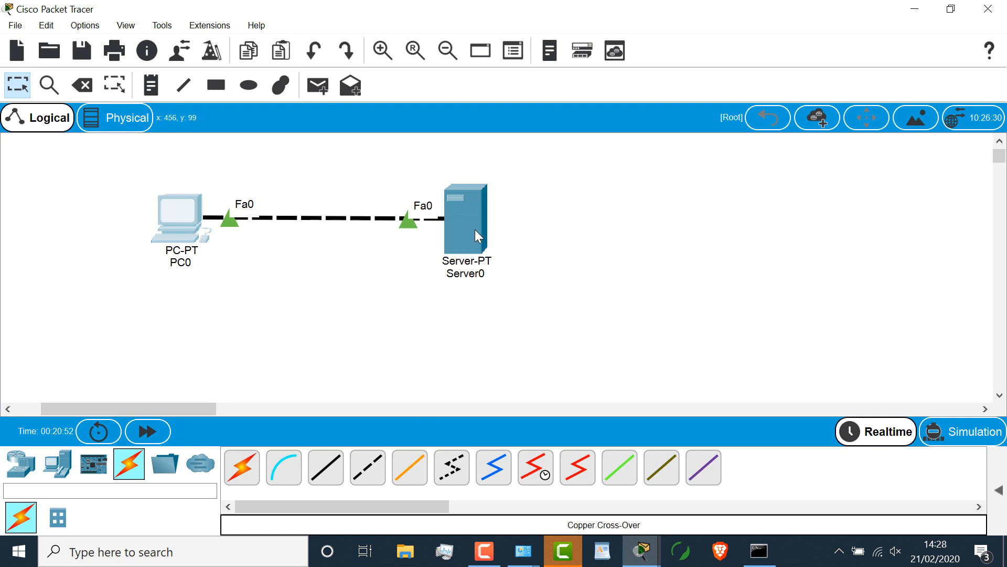
Switch Server0's HTTP service off while HTTPS stays on
{"action": "double_click", "coordinate": [466, 219]}
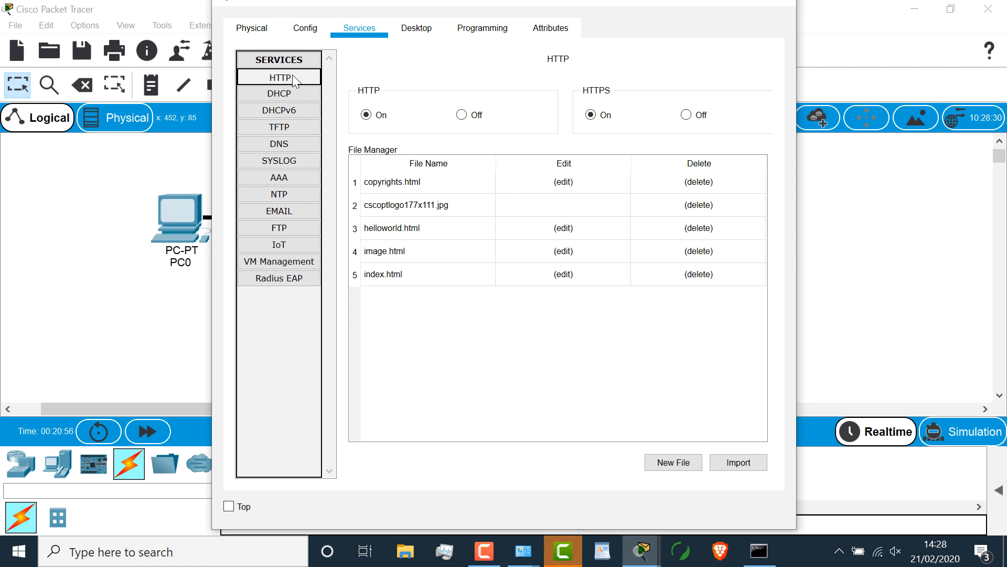
{"action": "mouse_move", "coordinate": [461, 115]}
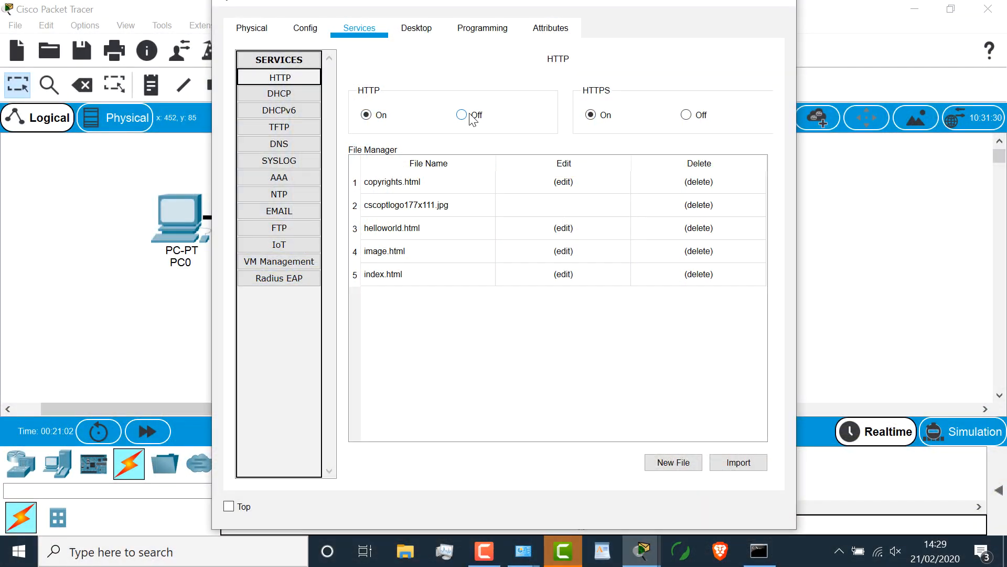
{"action": "left_click", "coordinate": [461, 114]}
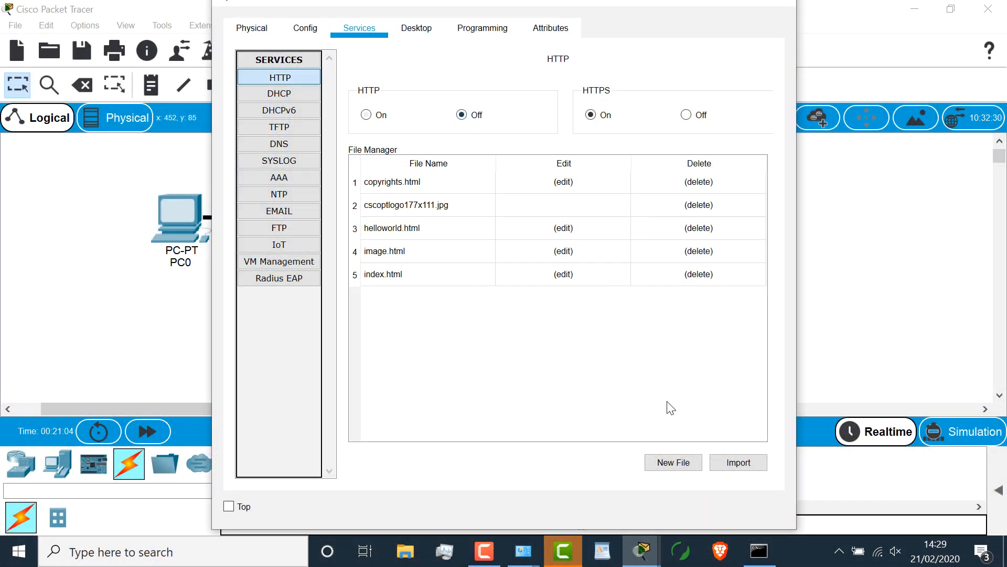
{"action": "left_click", "coordinate": [279, 93]}
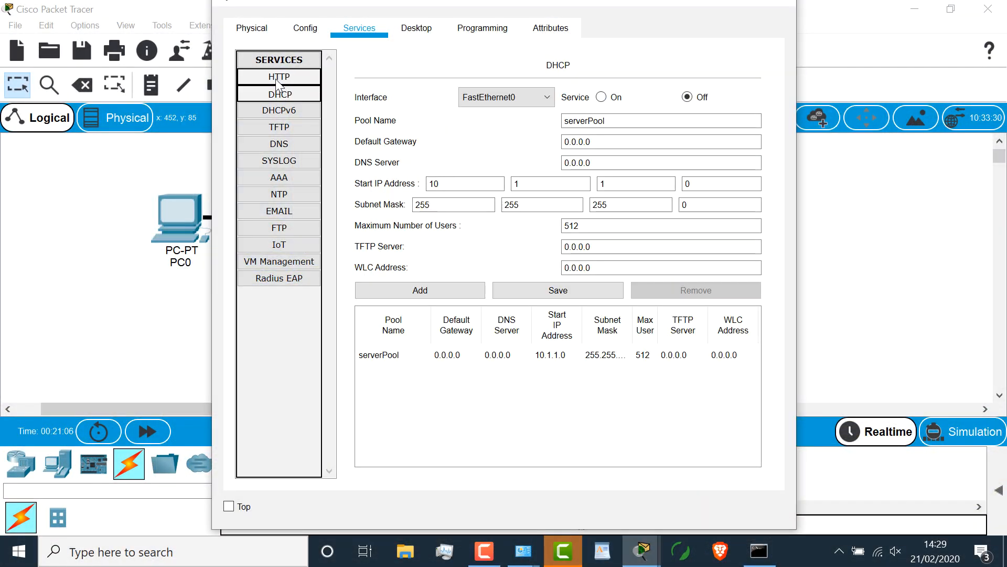
{"action": "left_click", "coordinate": [278, 77]}
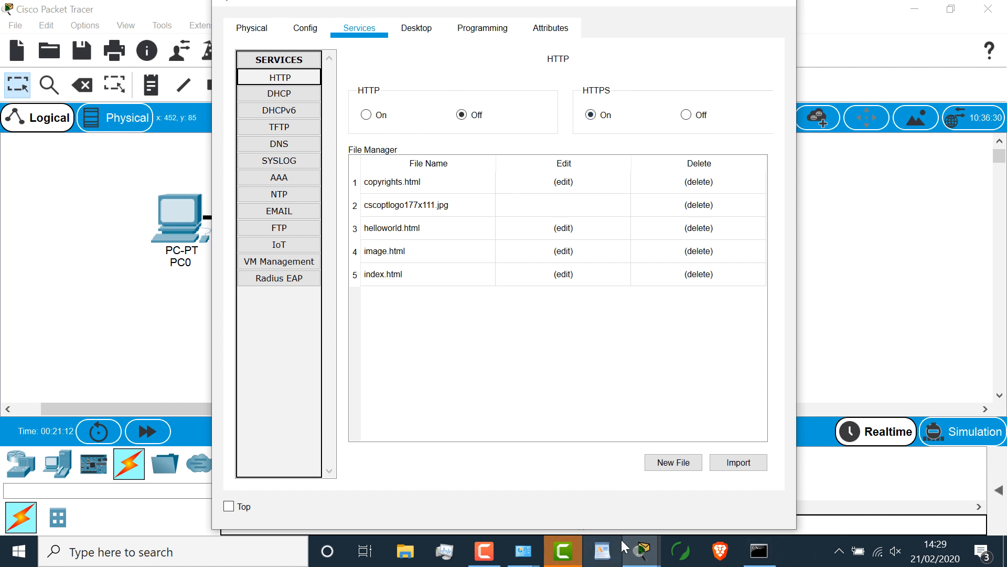
{"action": "left_click", "coordinate": [416, 28]}
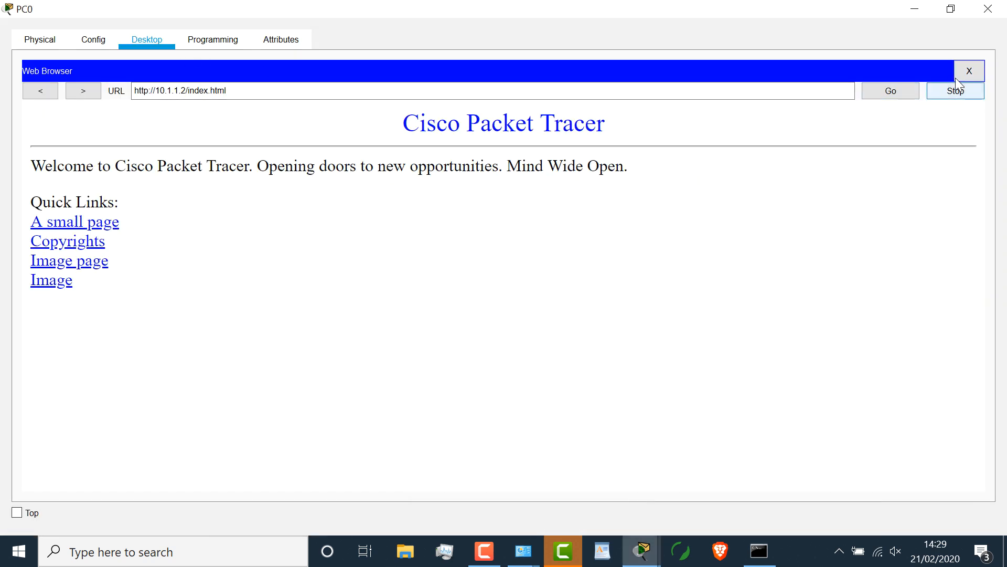
{"action": "left_click", "coordinate": [969, 71]}
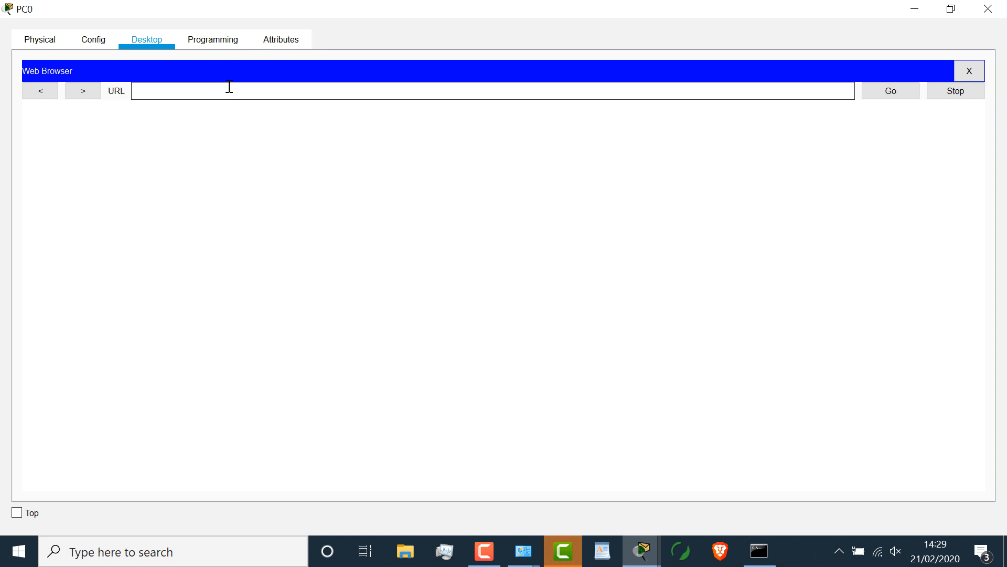
{"action": "type", "text": "http"}
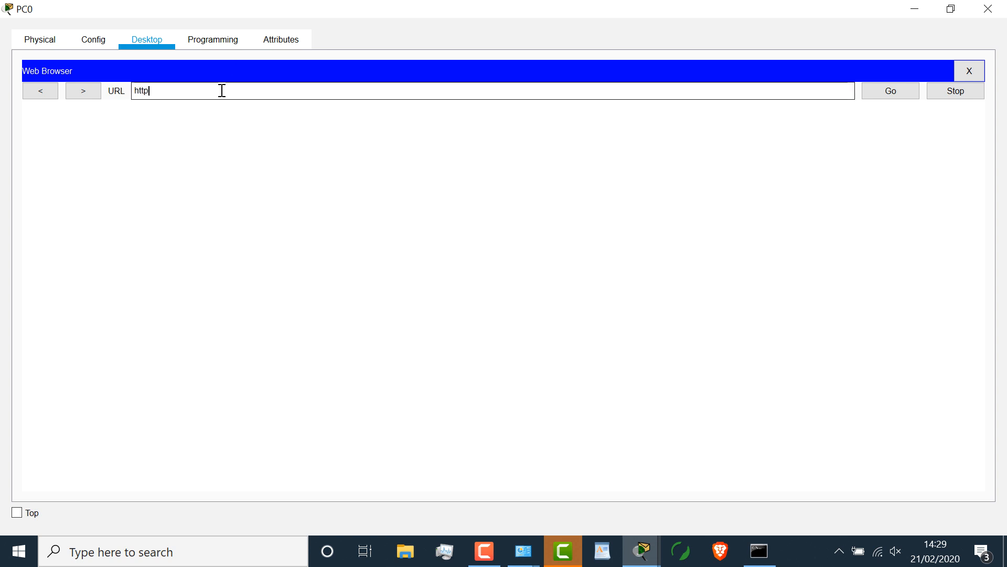
{"action": "type", "text": "://10.1.1"}
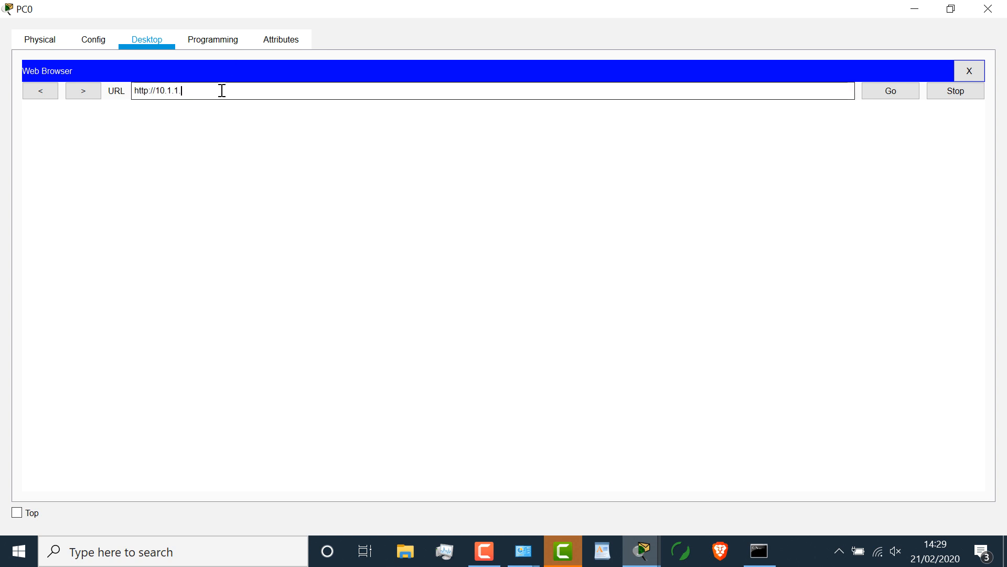
{"action": "type", "text": ".2"}
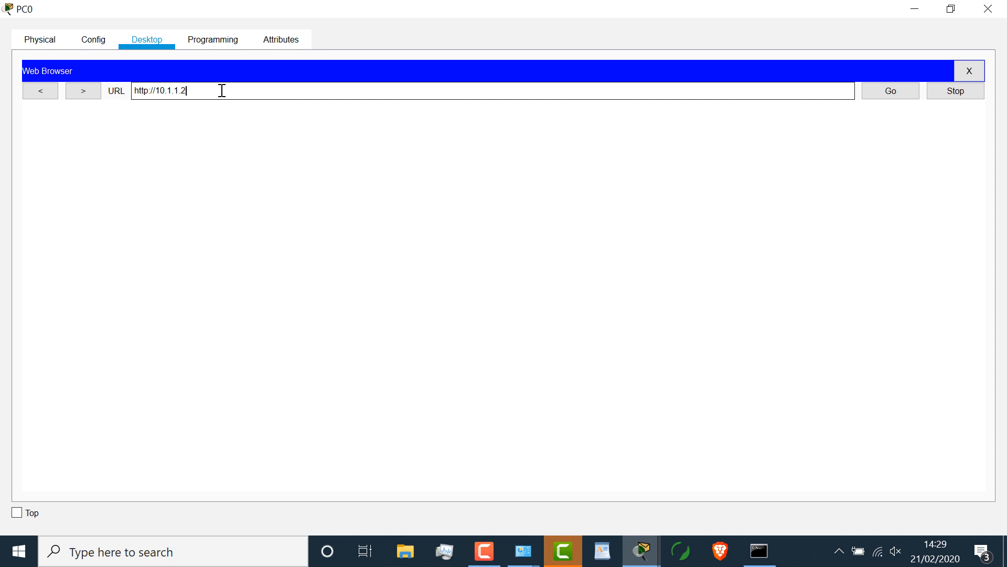
{"action": "left_click", "coordinate": [889, 91]}
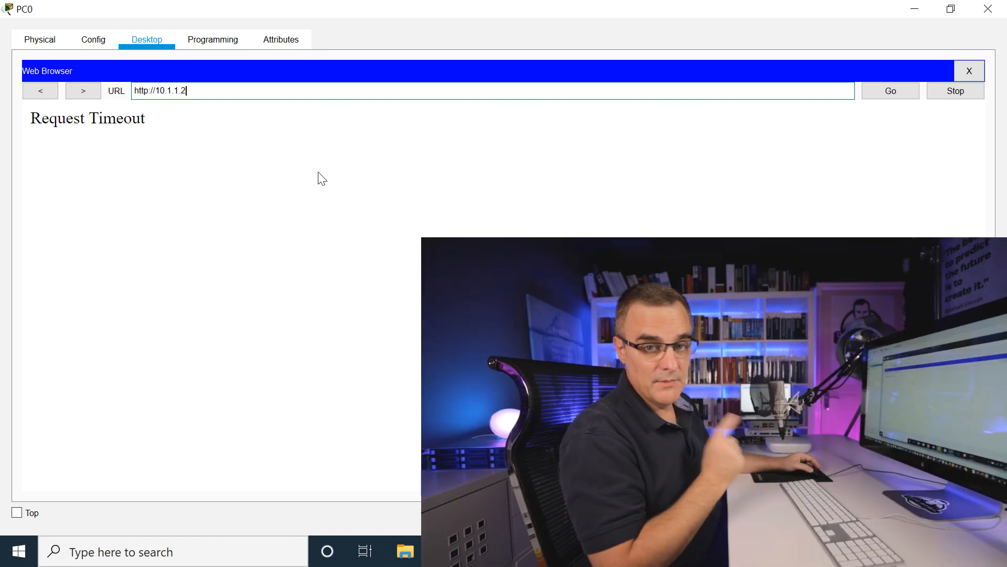
{"action": "mouse_move", "coordinate": [117, 158]}
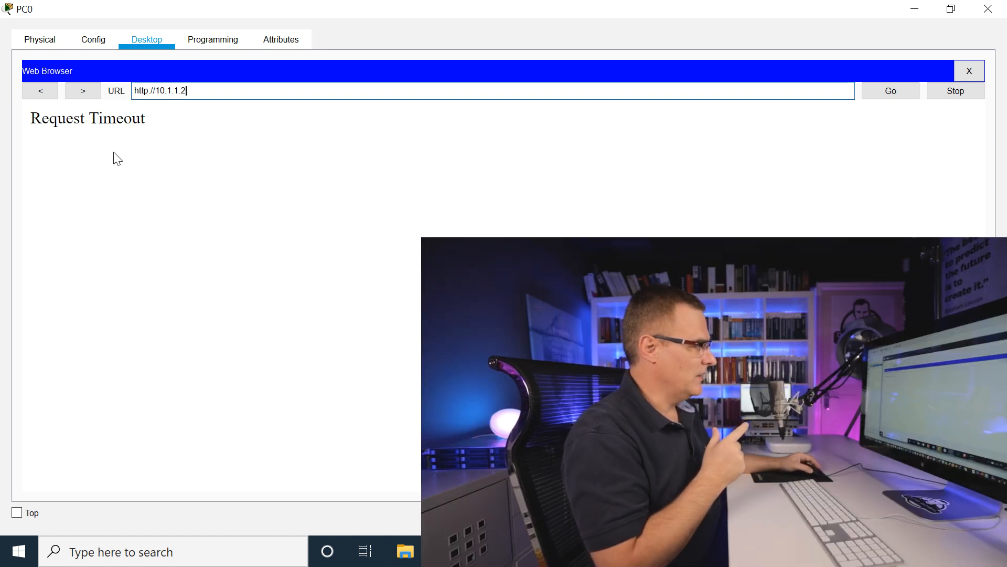
{"action": "double_click", "coordinate": [88, 118]}
{"action": "type", "text": "s"}
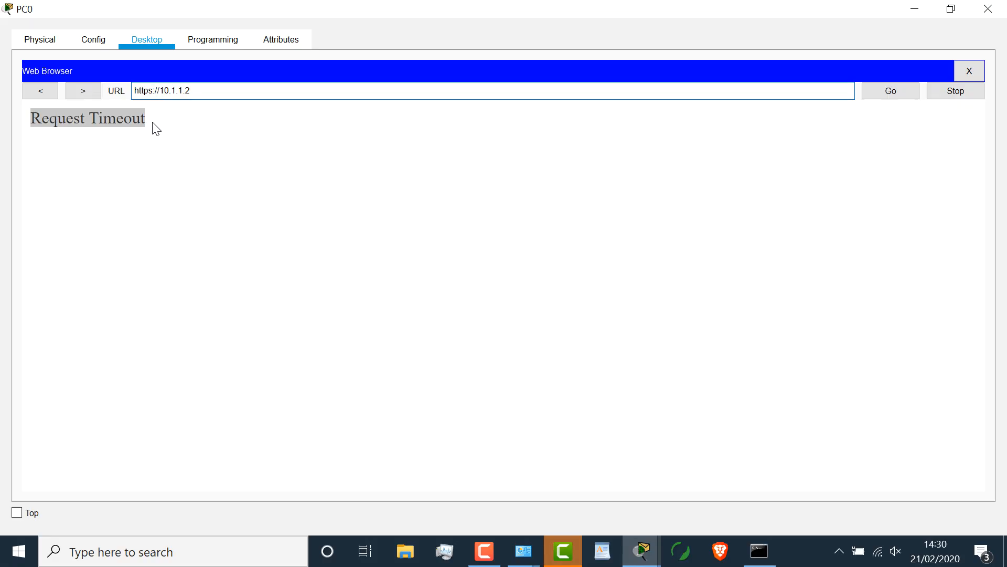
{"action": "left_click", "coordinate": [890, 91]}
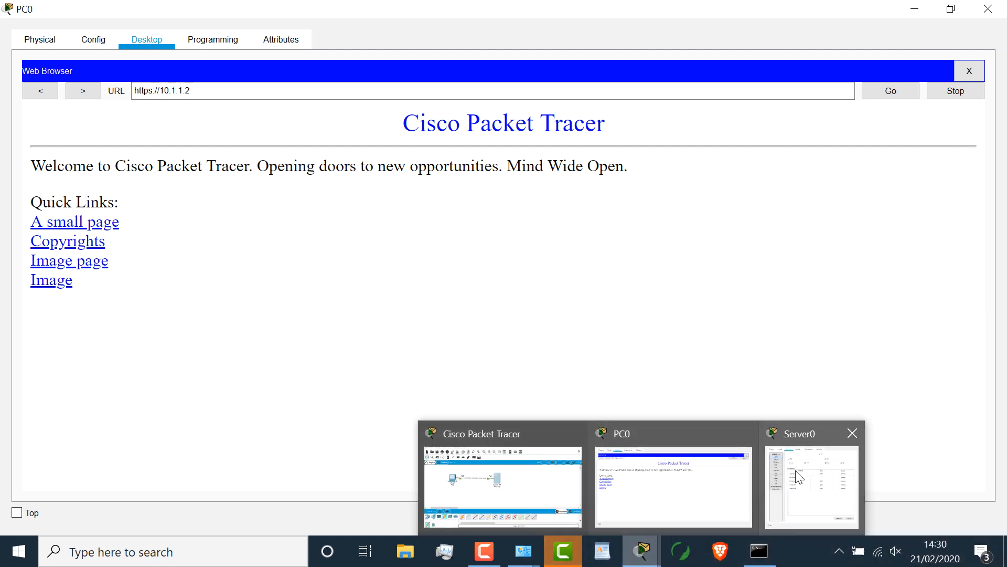
{"action": "left_click", "coordinate": [810, 478]}
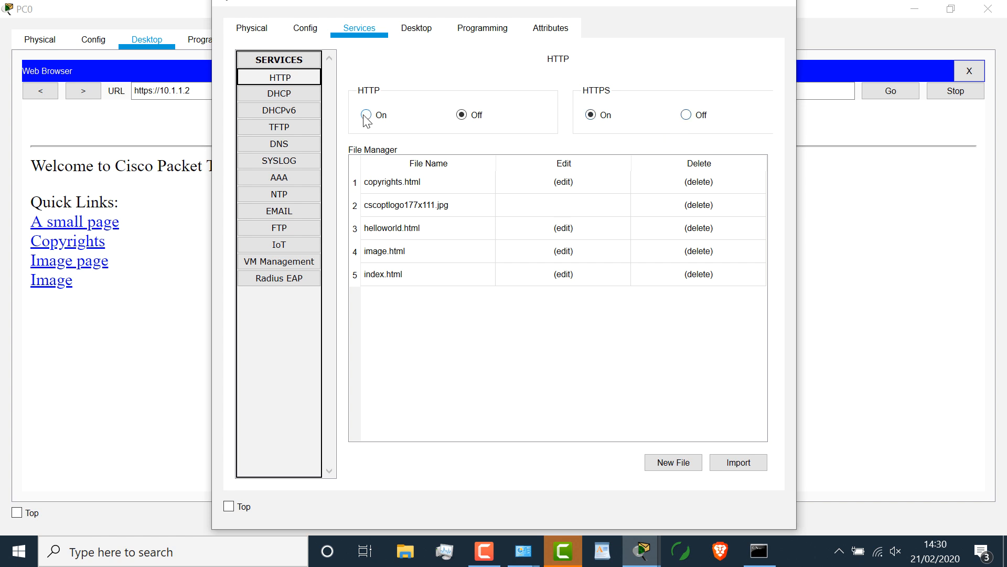
{"action": "left_click", "coordinate": [365, 115]}
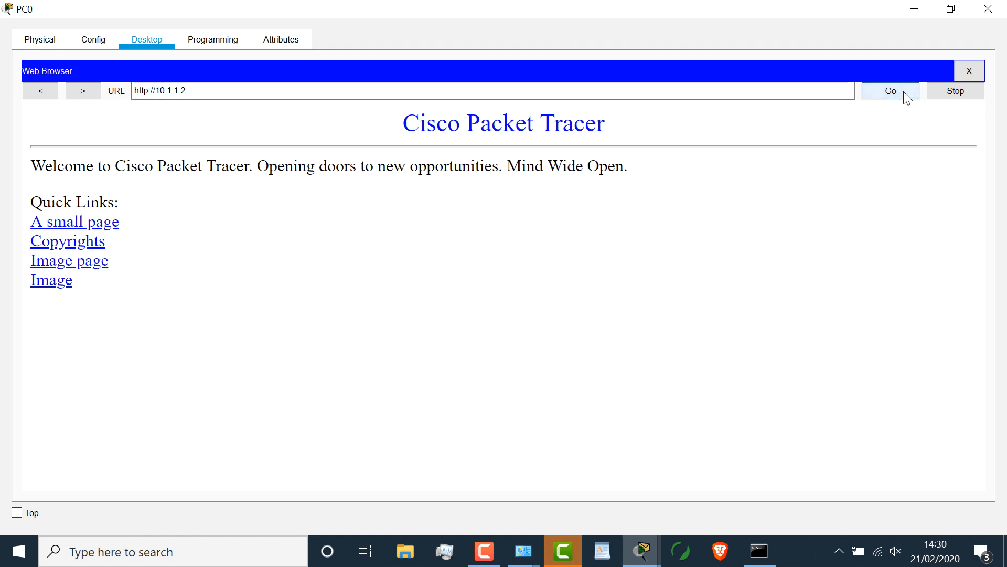
{"action": "mouse_move", "coordinate": [969, 71]}
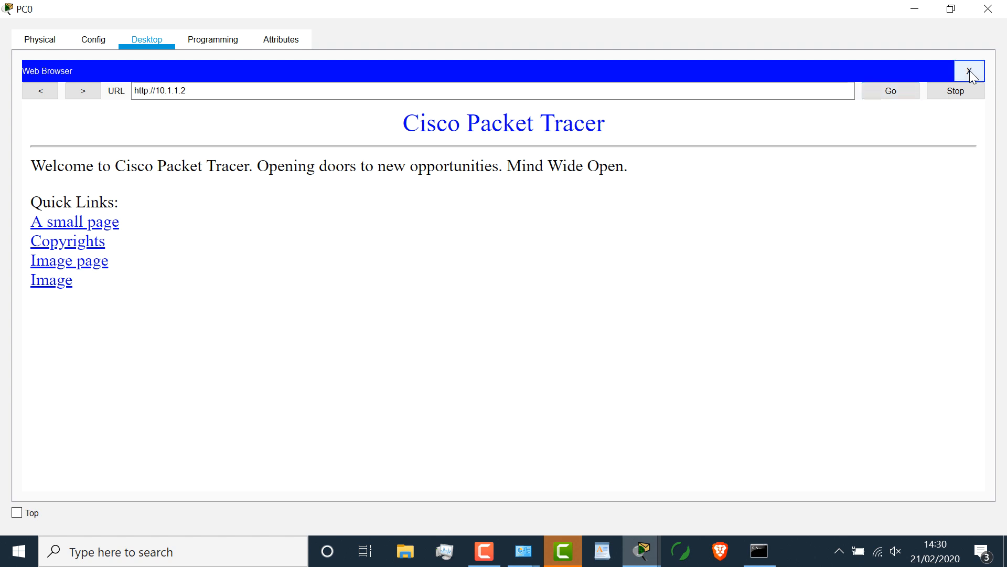
{"action": "left_click", "coordinate": [969, 71]}
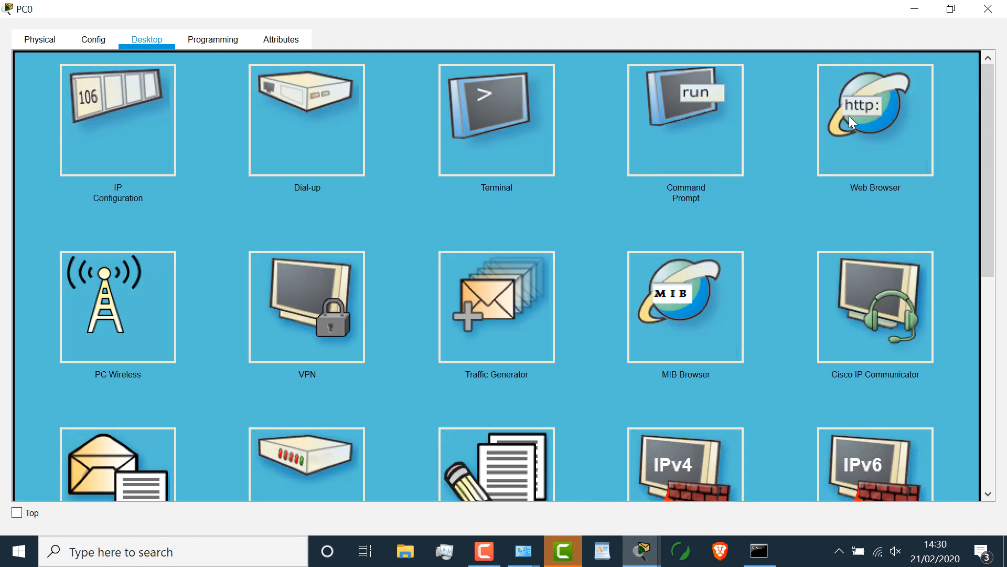
{"action": "left_click", "coordinate": [873, 119]}
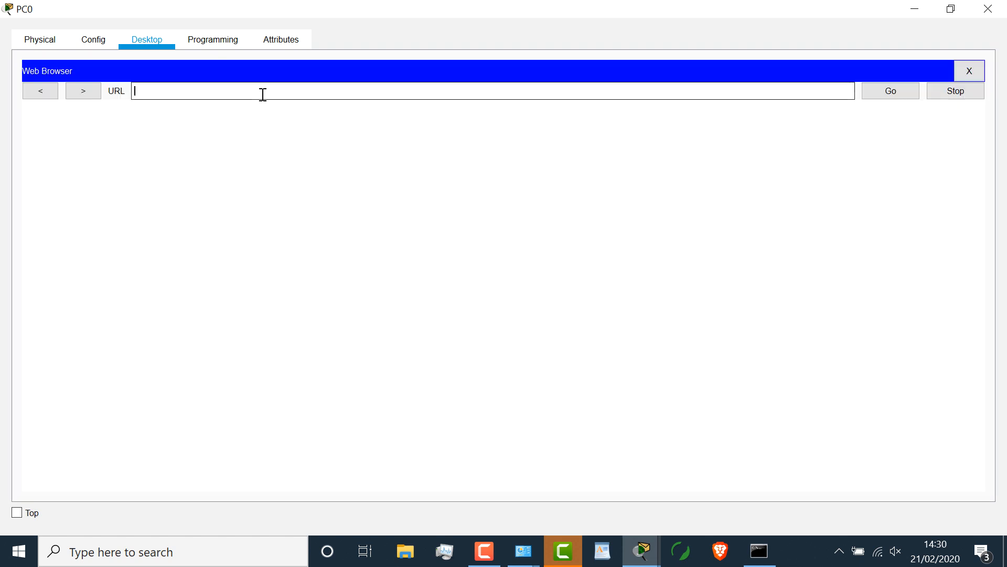
{"action": "type", "text": "http:/"}
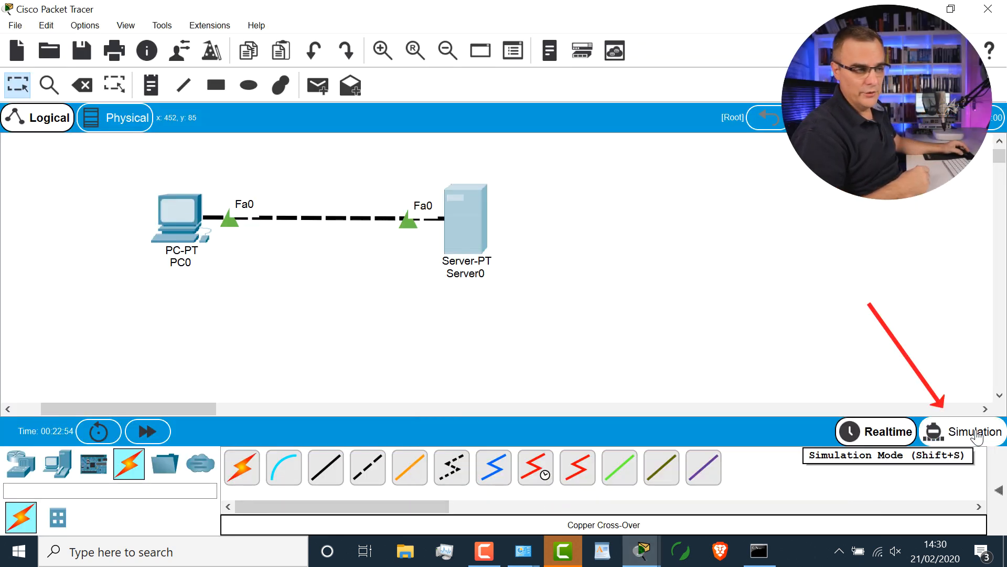
{"action": "left_click", "coordinate": [960, 431]}
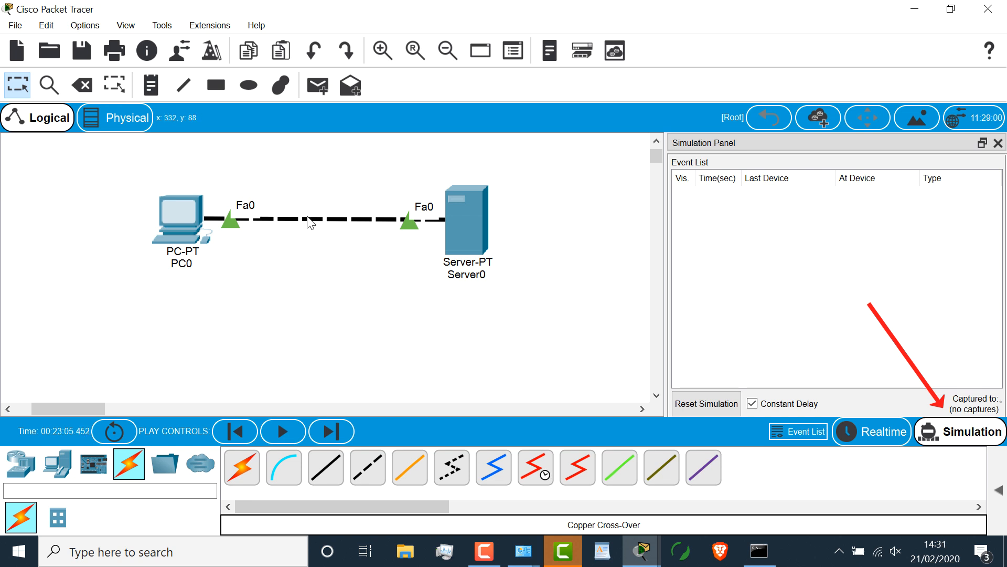
{"action": "mouse_move", "coordinate": [638, 551]}
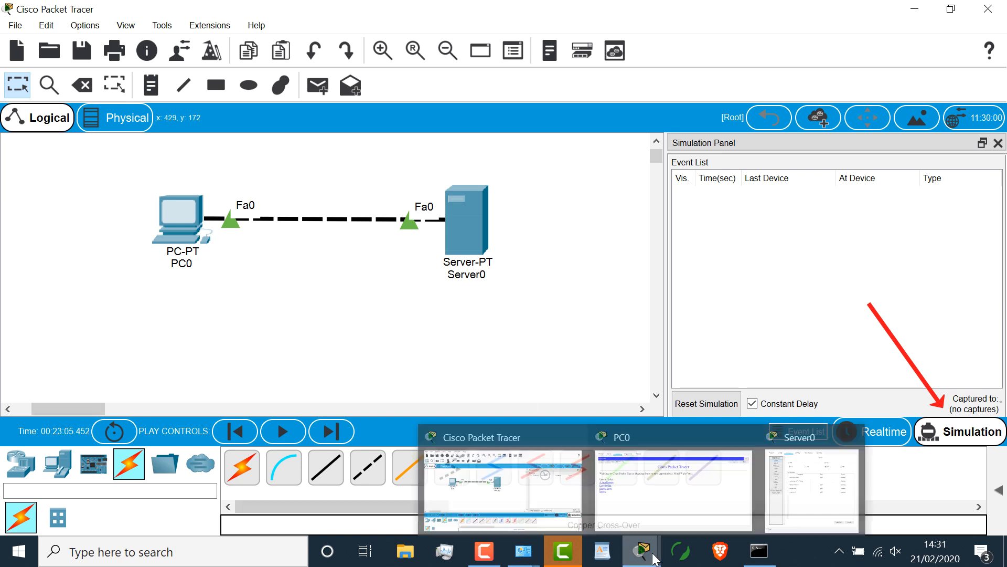
{"action": "left_click", "coordinate": [670, 488]}
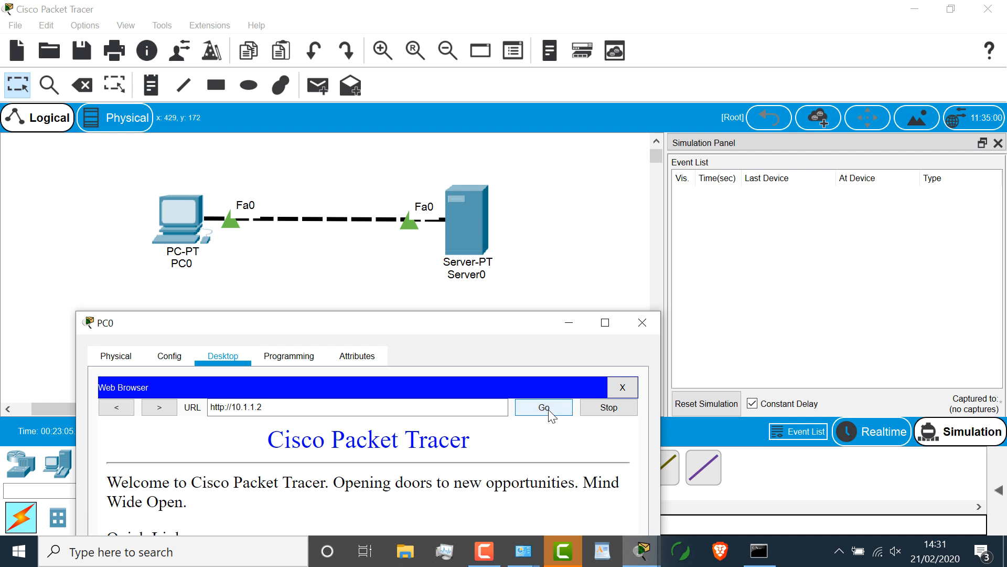
{"action": "left_click", "coordinate": [543, 406]}
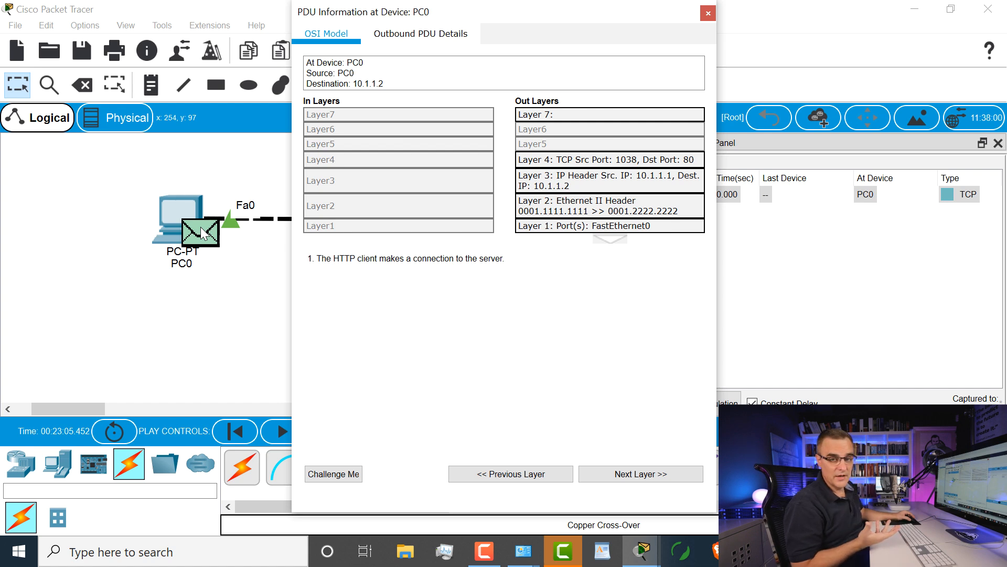
{"action": "mouse_move", "coordinate": [584, 268]}
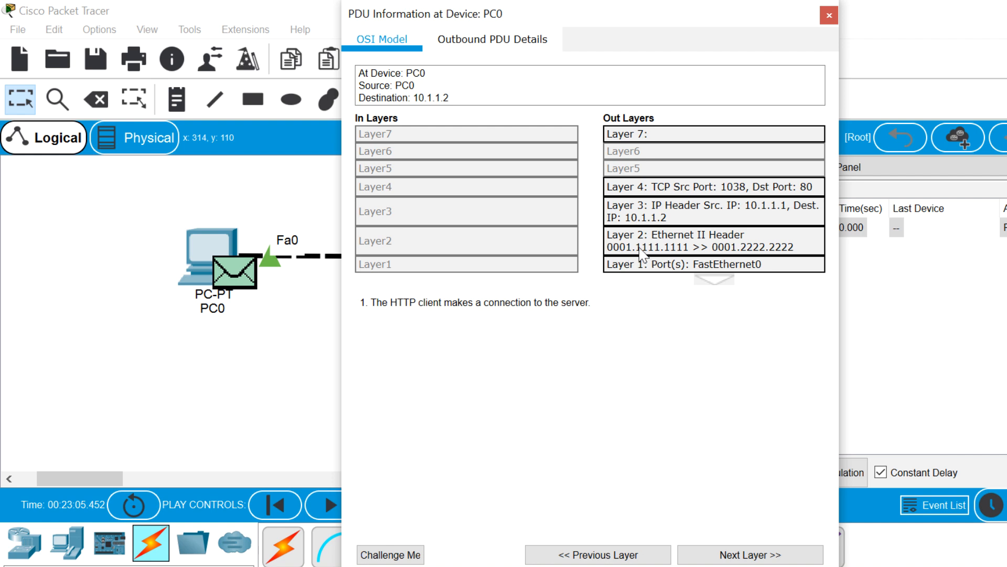
{"action": "mouse_move", "coordinate": [650, 260]}
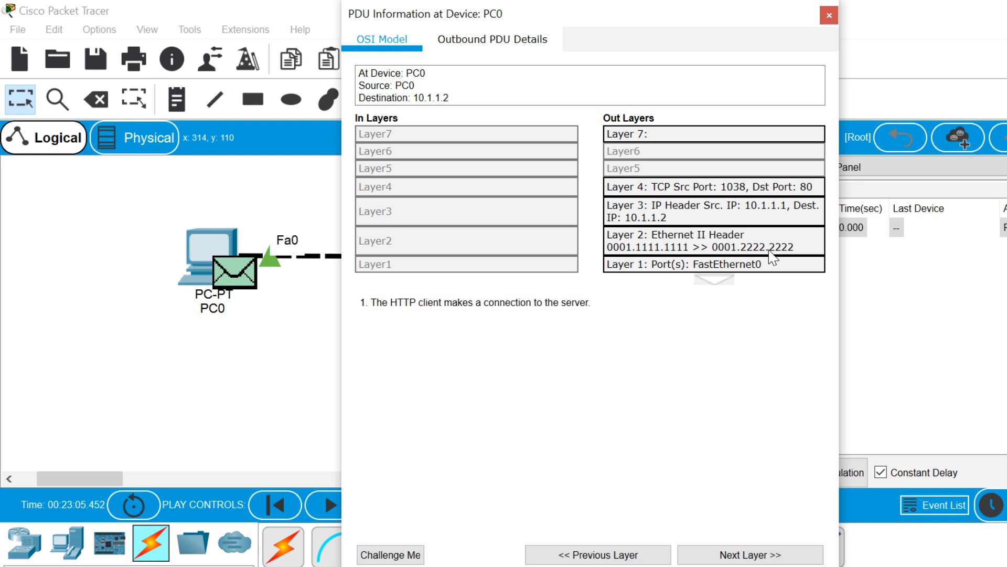
{"action": "mouse_move", "coordinate": [681, 215]}
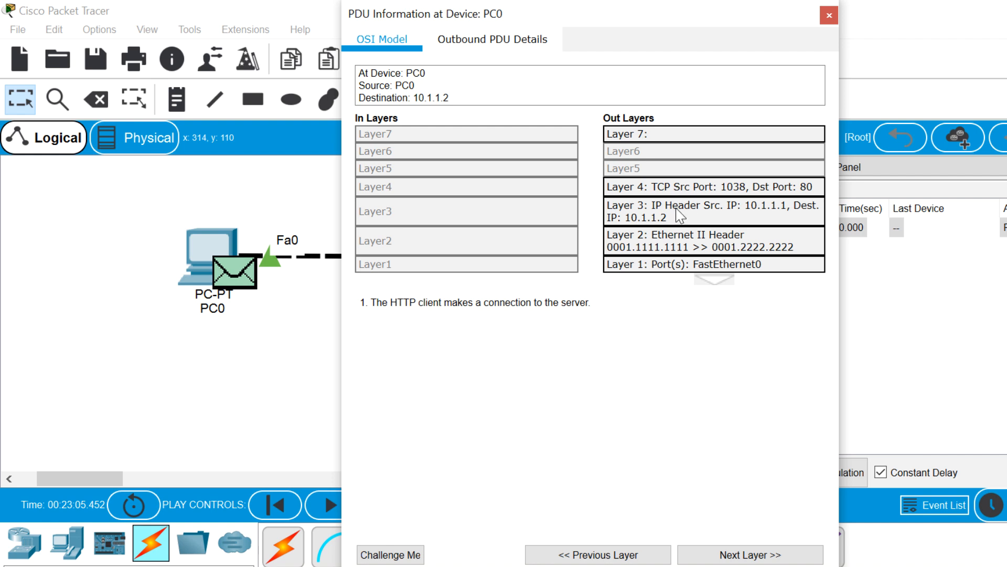
{"action": "mouse_move", "coordinate": [769, 218]}
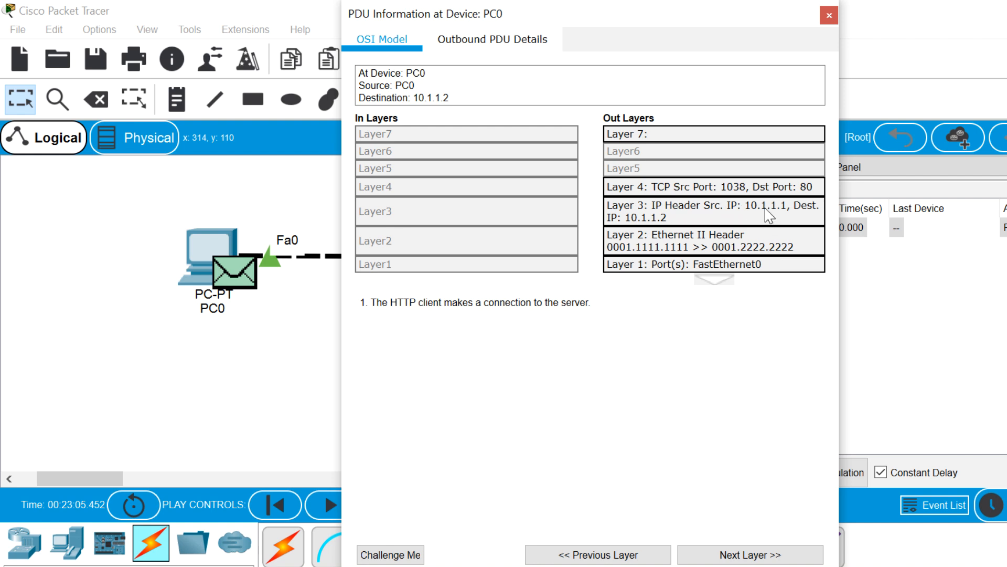
{"action": "mouse_move", "coordinate": [650, 224]}
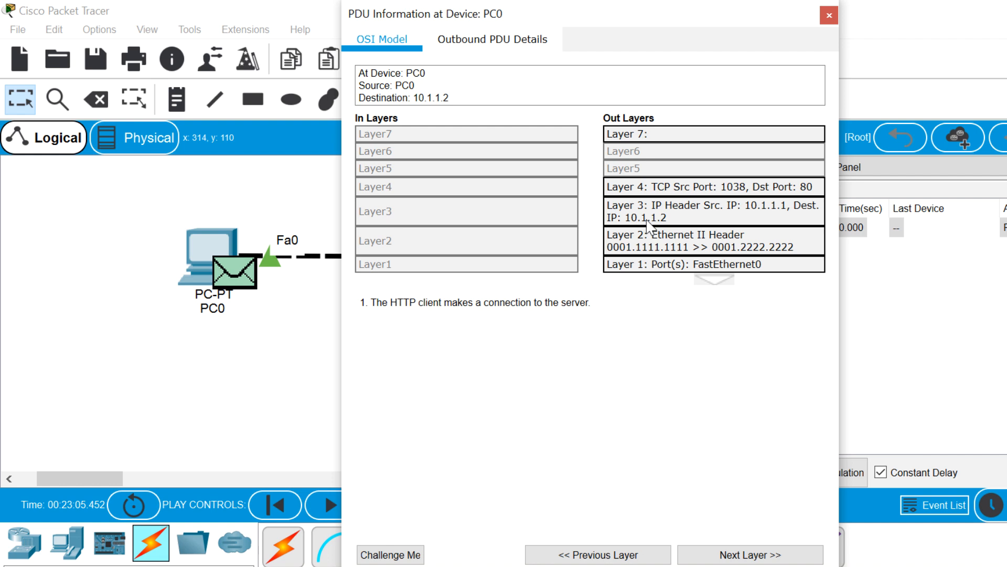
{"action": "mouse_move", "coordinate": [678, 220]}
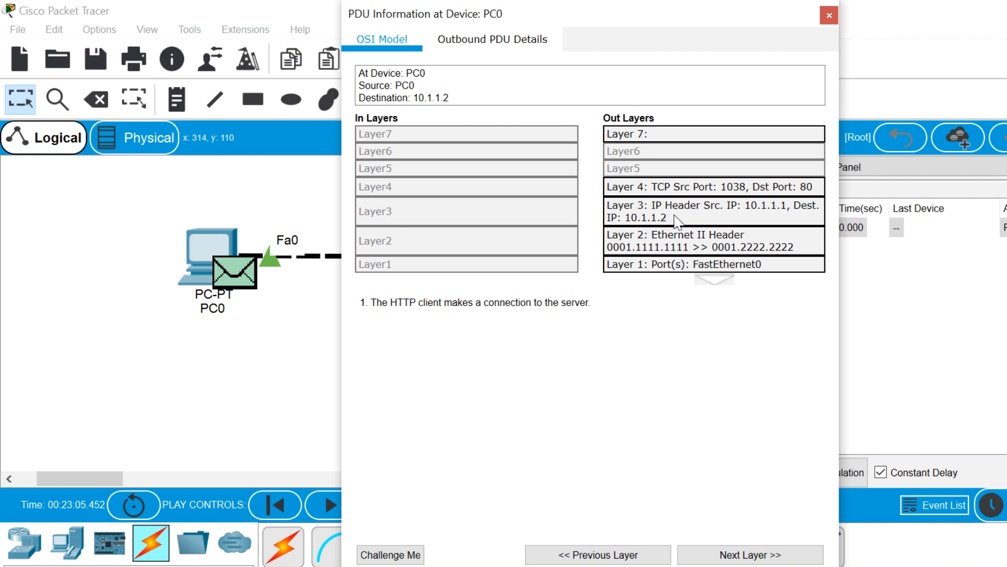
{"action": "mouse_move", "coordinate": [670, 229]}
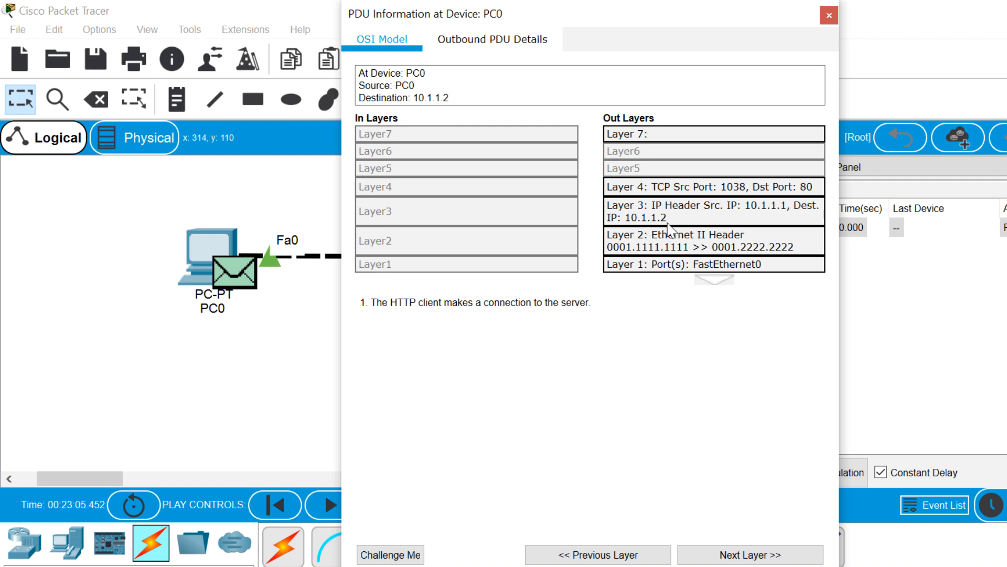
{"action": "mouse_move", "coordinate": [639, 237]}
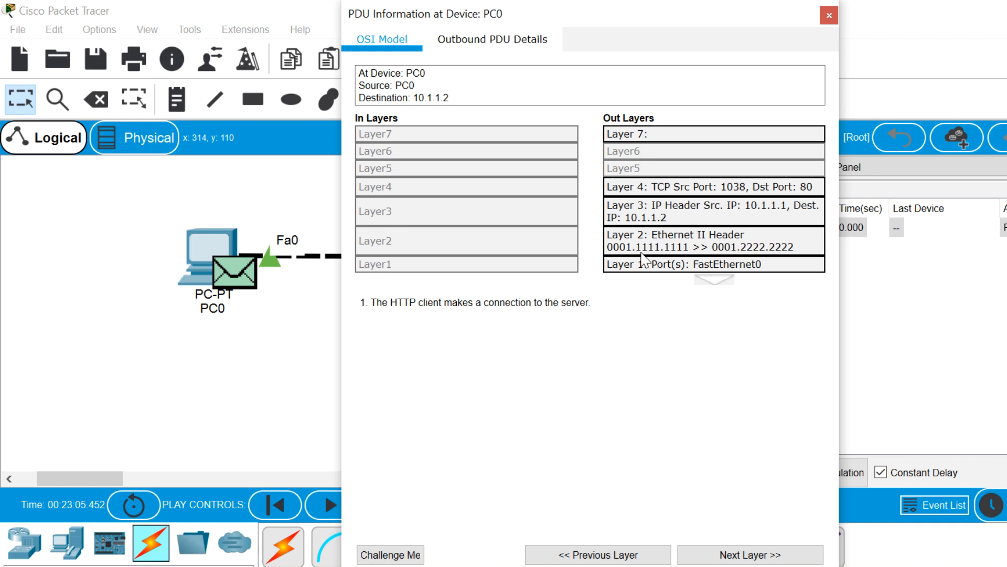
{"action": "mouse_move", "coordinate": [776, 261]}
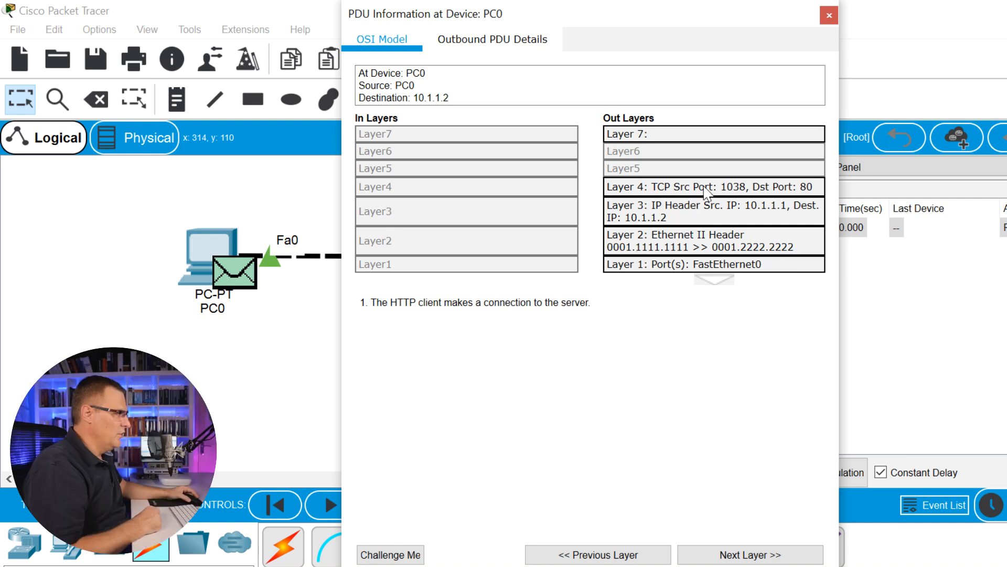
{"action": "mouse_move", "coordinate": [803, 198]}
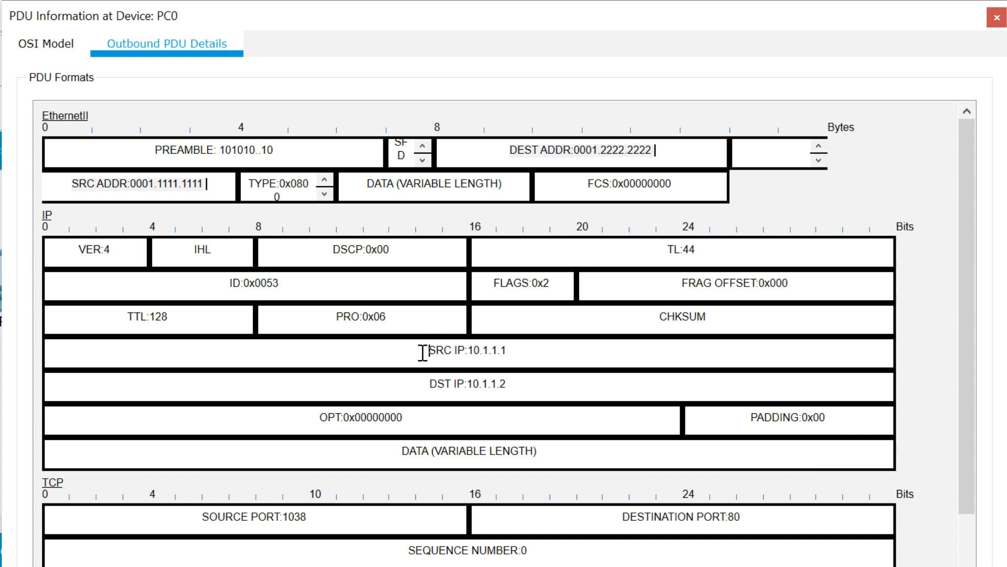
{"action": "double_click", "coordinate": [467, 384]}
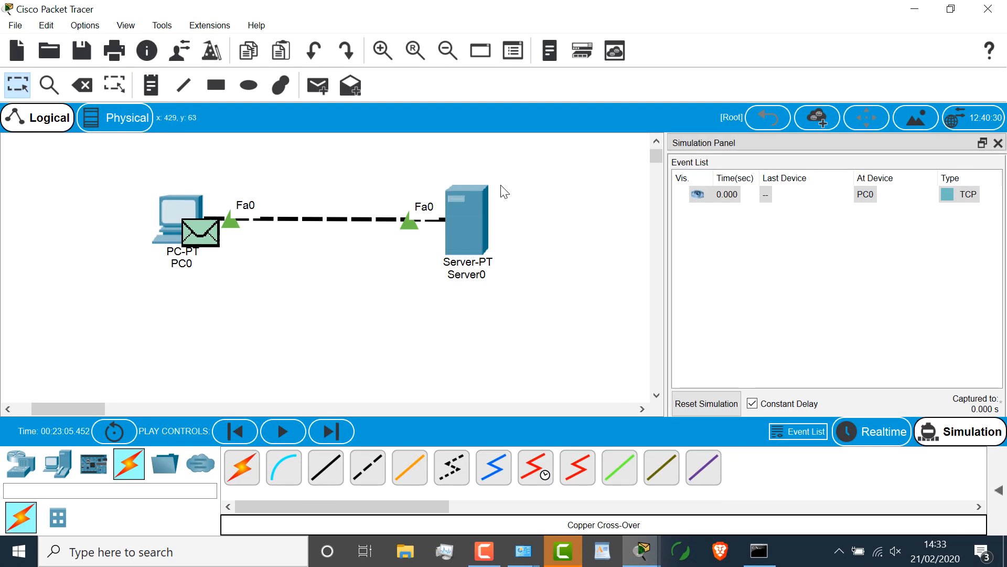
{"action": "mouse_move", "coordinate": [331, 431]}
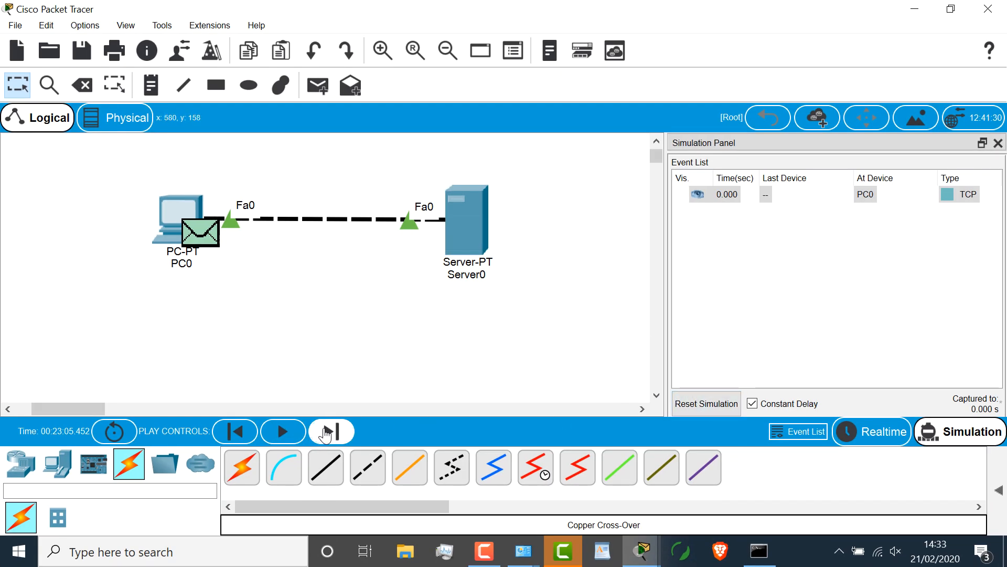
Step the simulation through the TCP handshake and HTTP events between PC0 and 10.1.1.2
{"action": "left_click", "coordinate": [329, 430]}
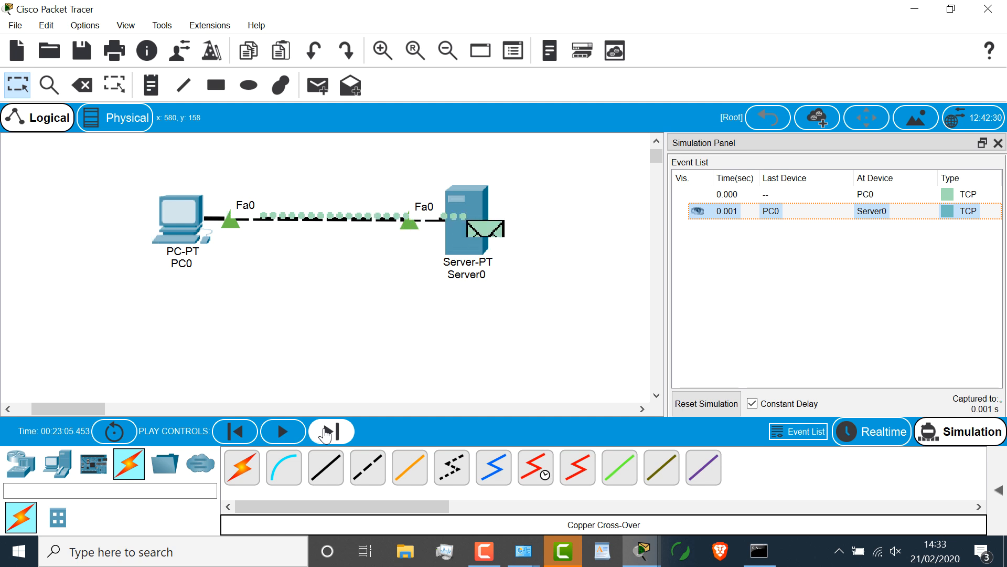
{"action": "left_click", "coordinate": [332, 430]}
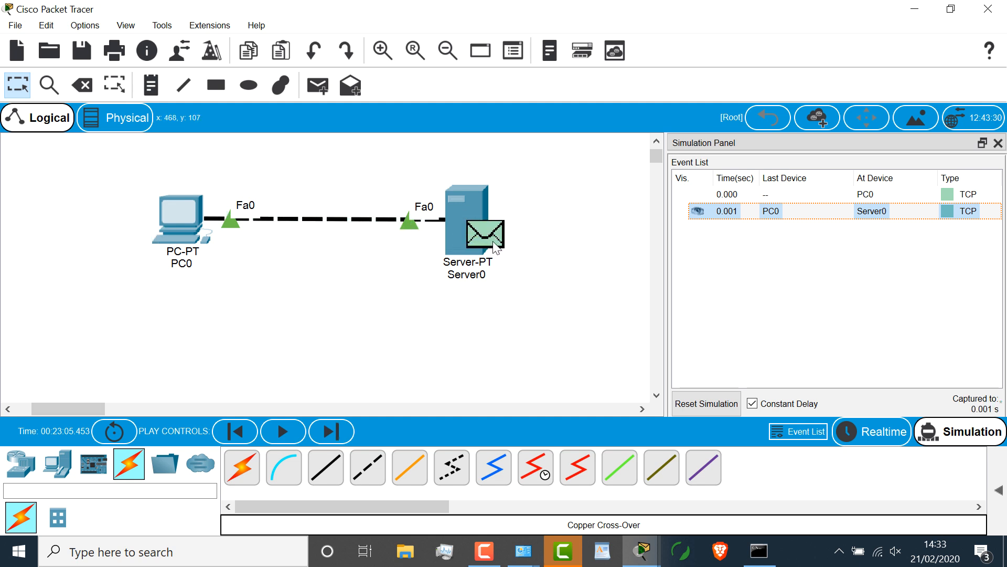
{"action": "left_click", "coordinate": [489, 233]}
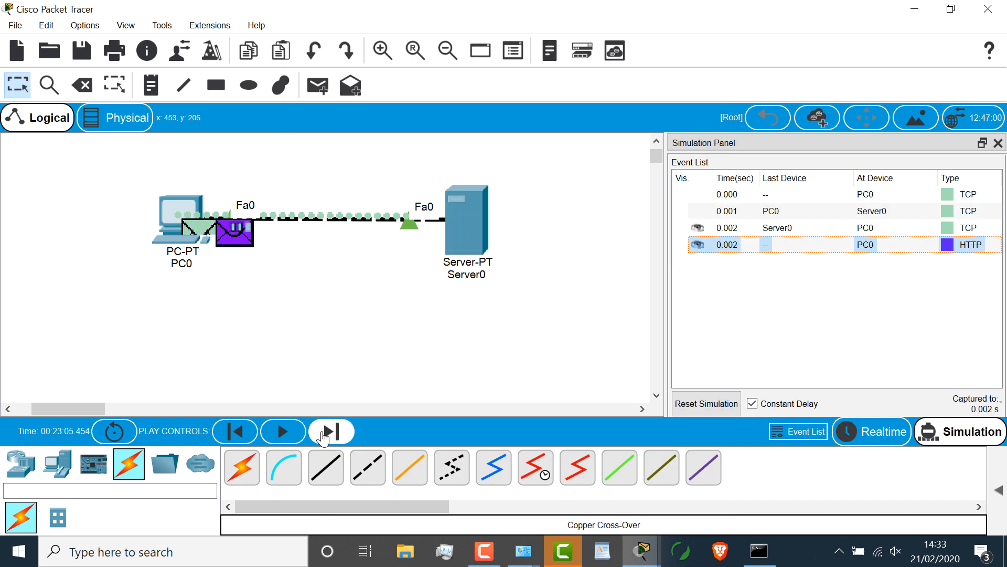
{"action": "left_click", "coordinate": [331, 431]}
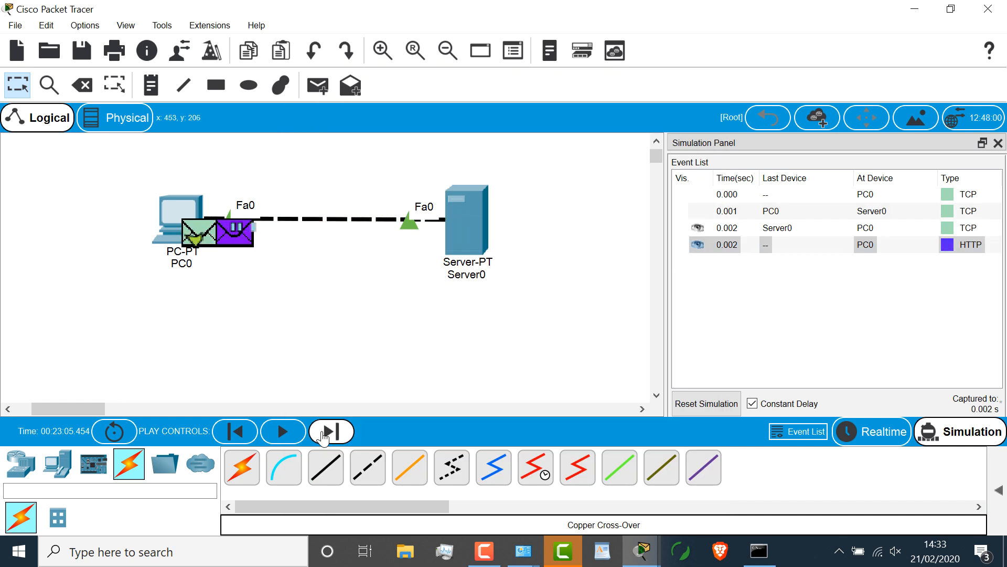
{"action": "left_click", "coordinate": [331, 431]}
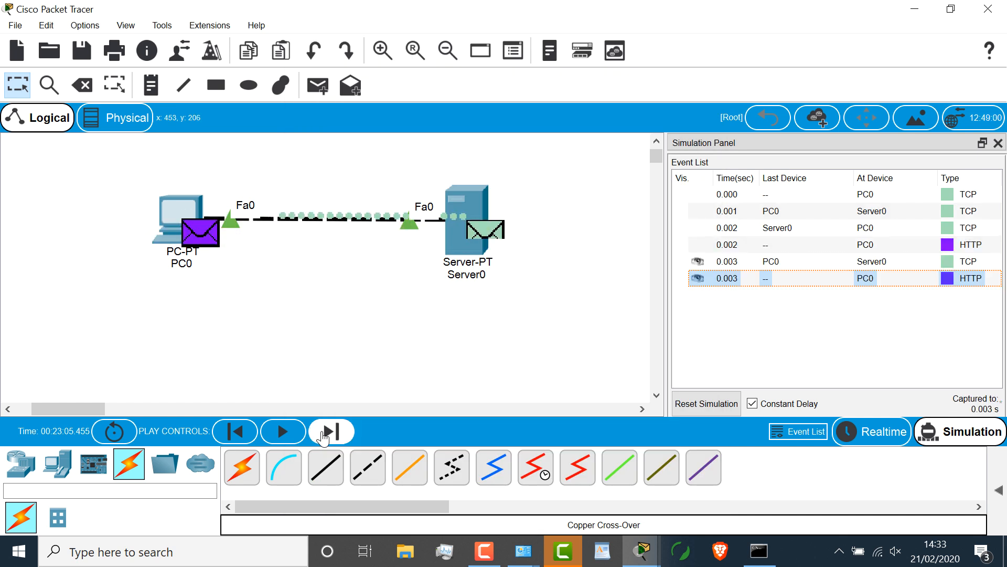
{"action": "left_click", "coordinate": [331, 431]}
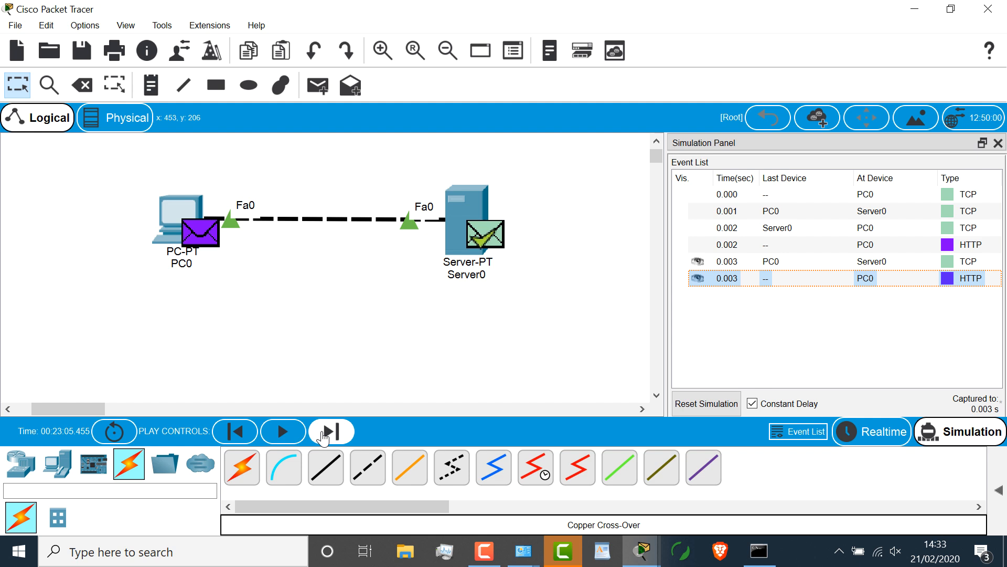
{"action": "left_click", "coordinate": [331, 430]}
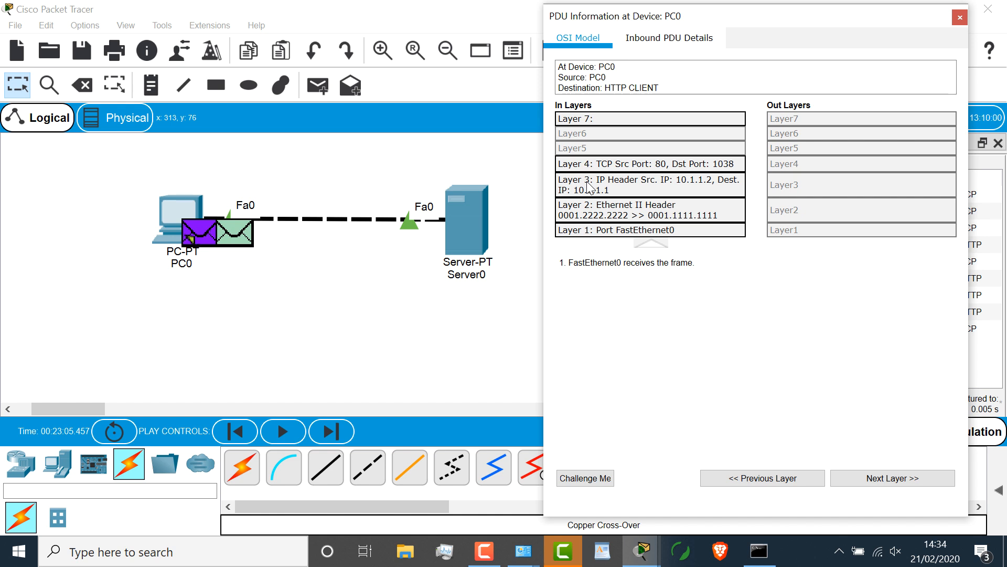
{"action": "mouse_move", "coordinate": [673, 292]}
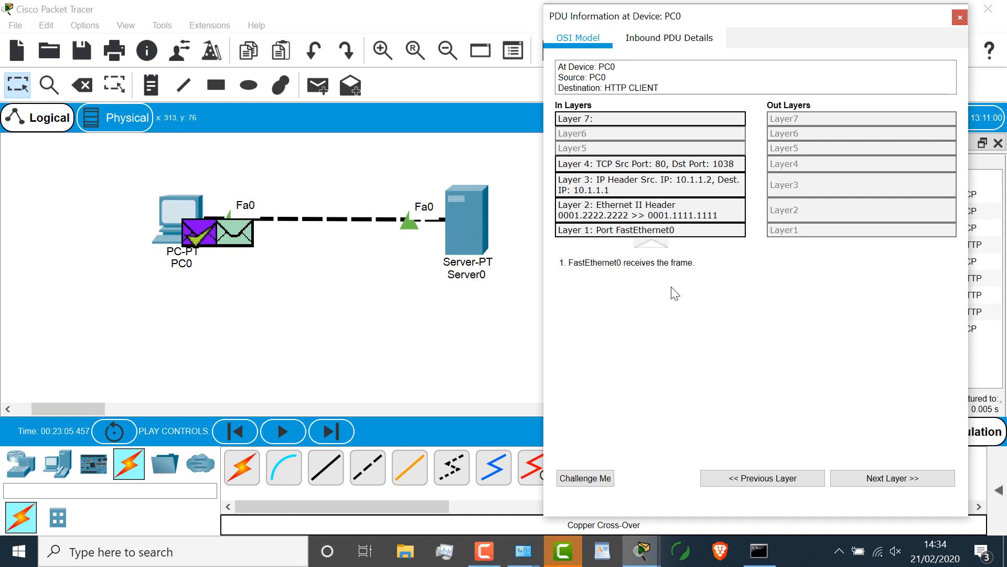